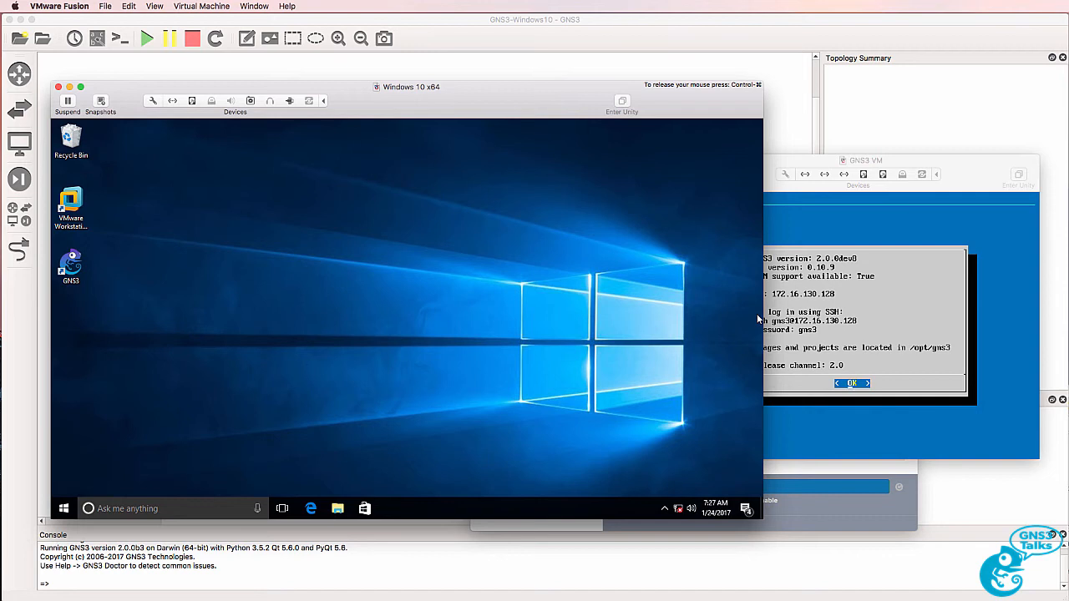
mouse_move(649, 248)
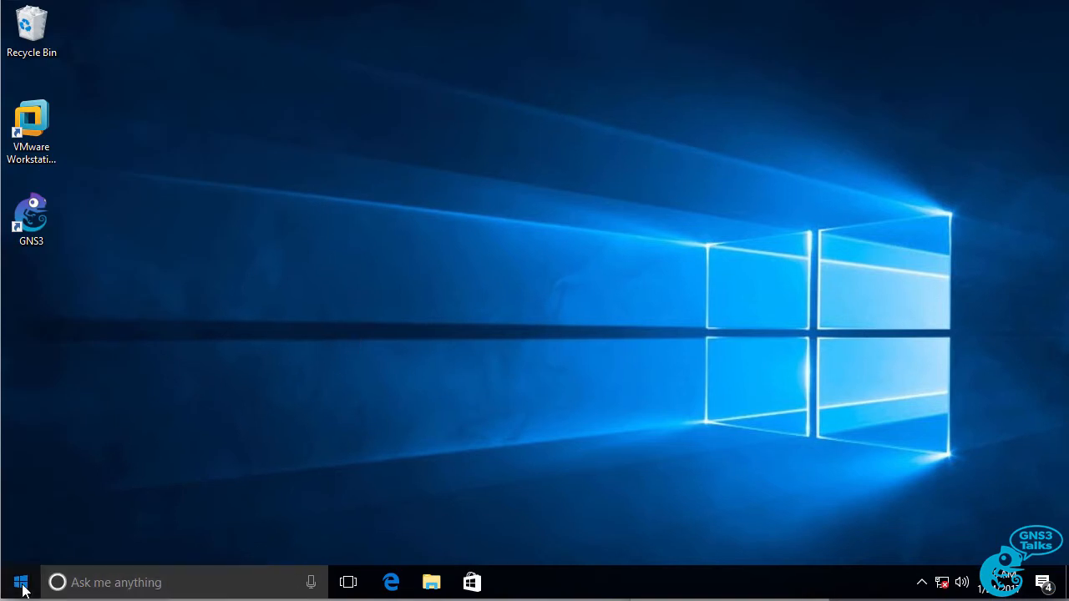
Shut down the Windows 10 virtual machine from the Start menu's power options.
left_click(20, 580)
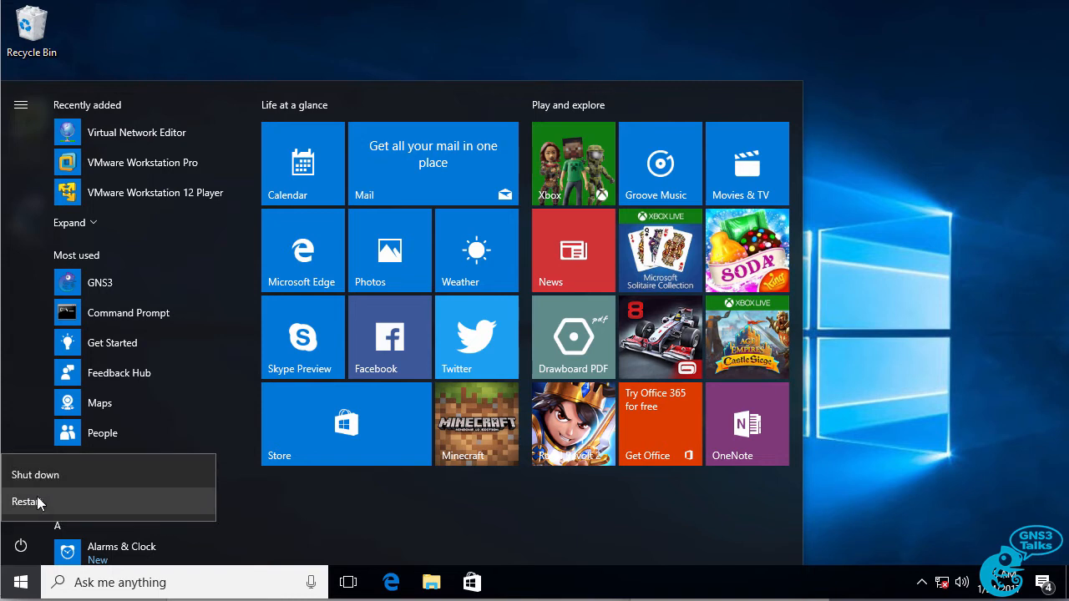
left_click(34, 475)
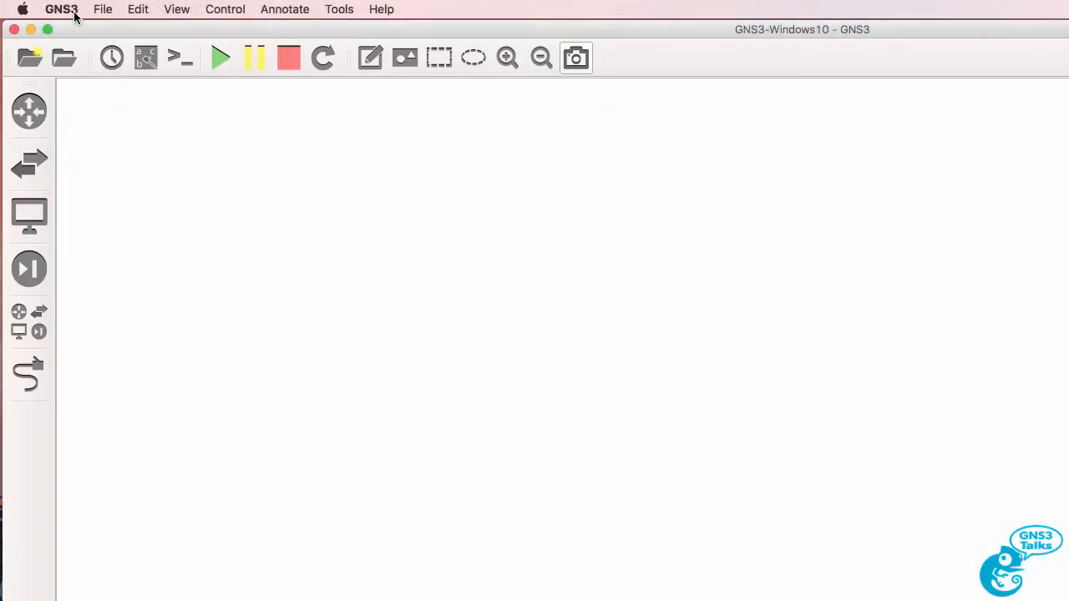
Let GNS3 manage VMnet interfaces vmnet2–vmnet7, authorising with the admin password, and close Preferences.
left_click(62, 9)
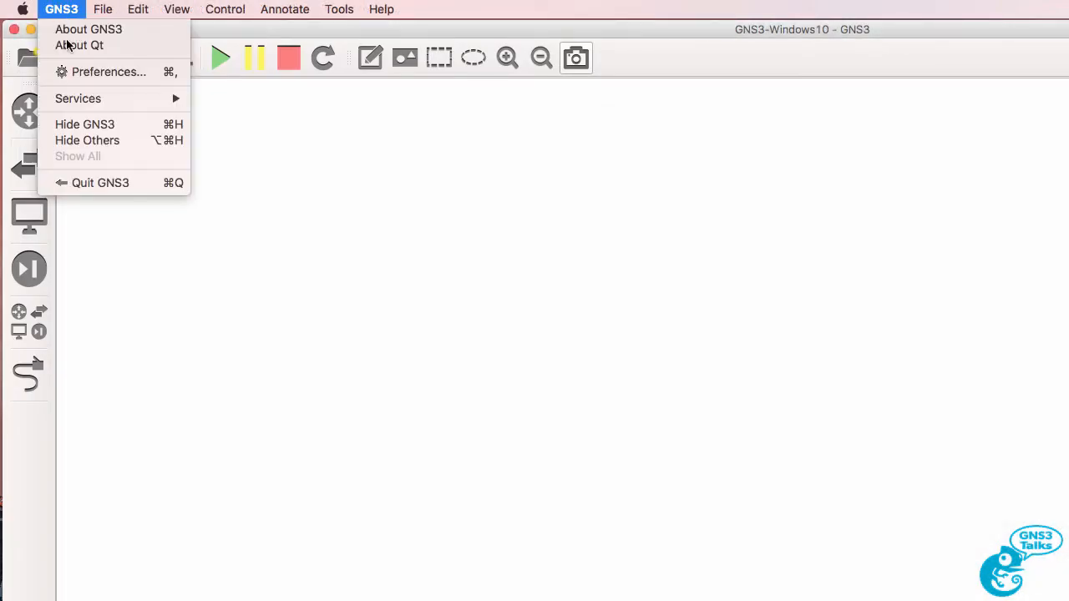
mouse_move(82, 75)
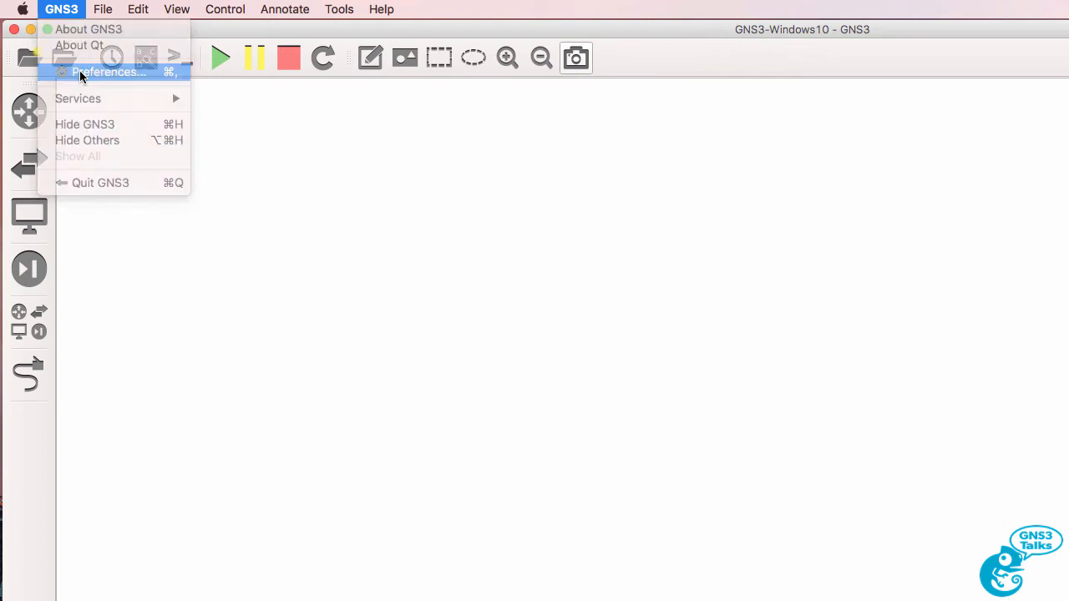
left_click(107, 71)
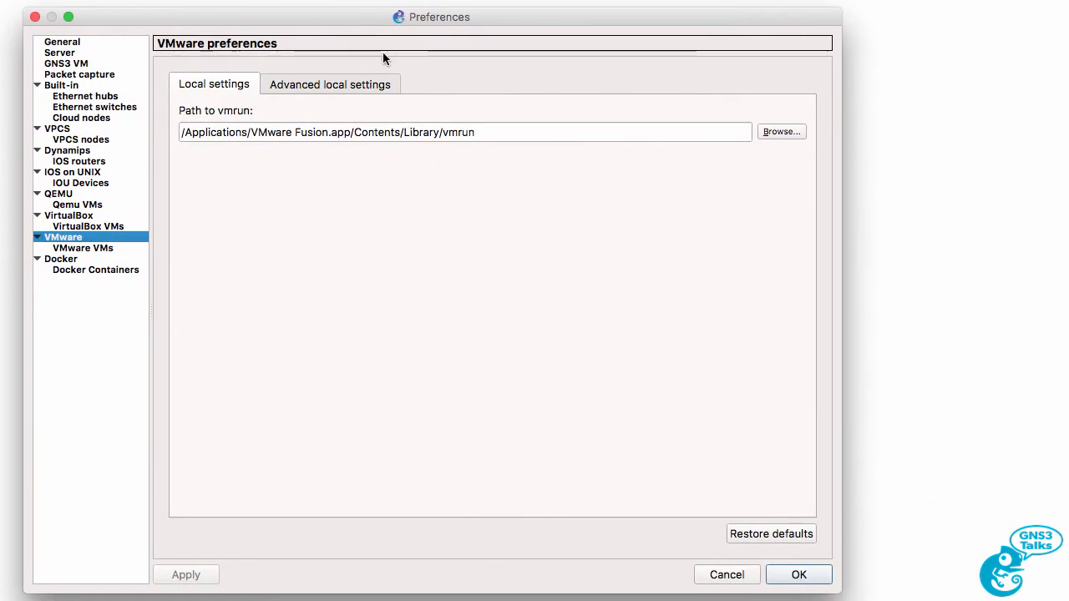
left_click(330, 83)
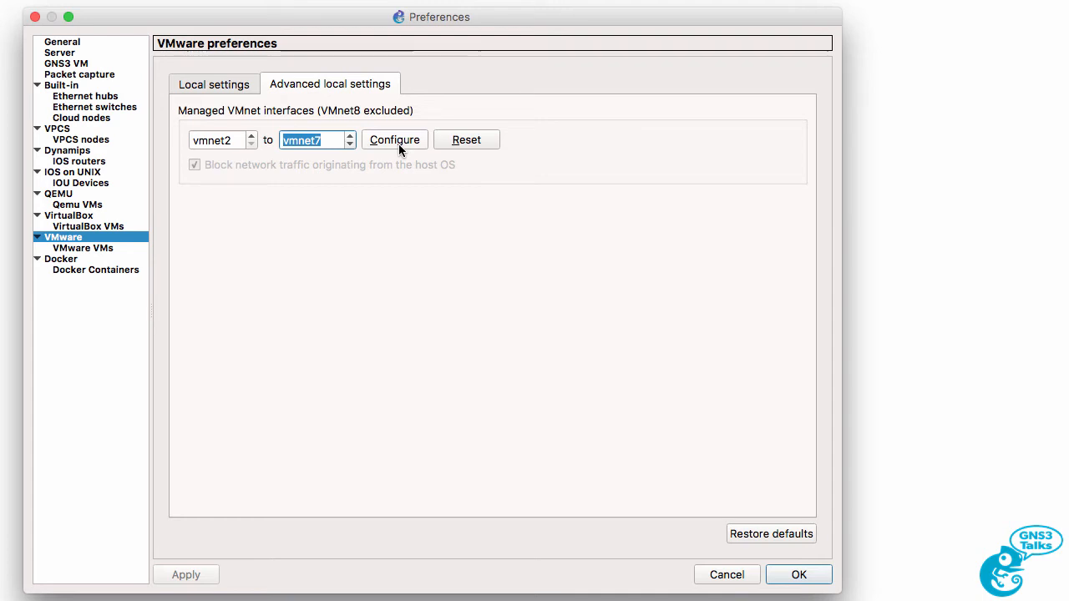
left_click(394, 140)
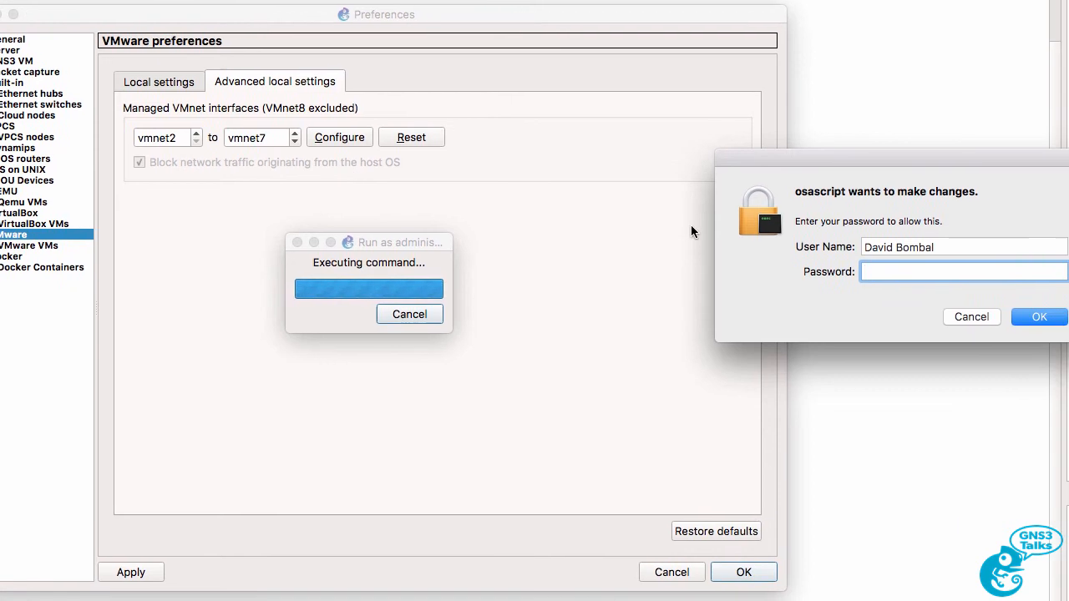
type("password")
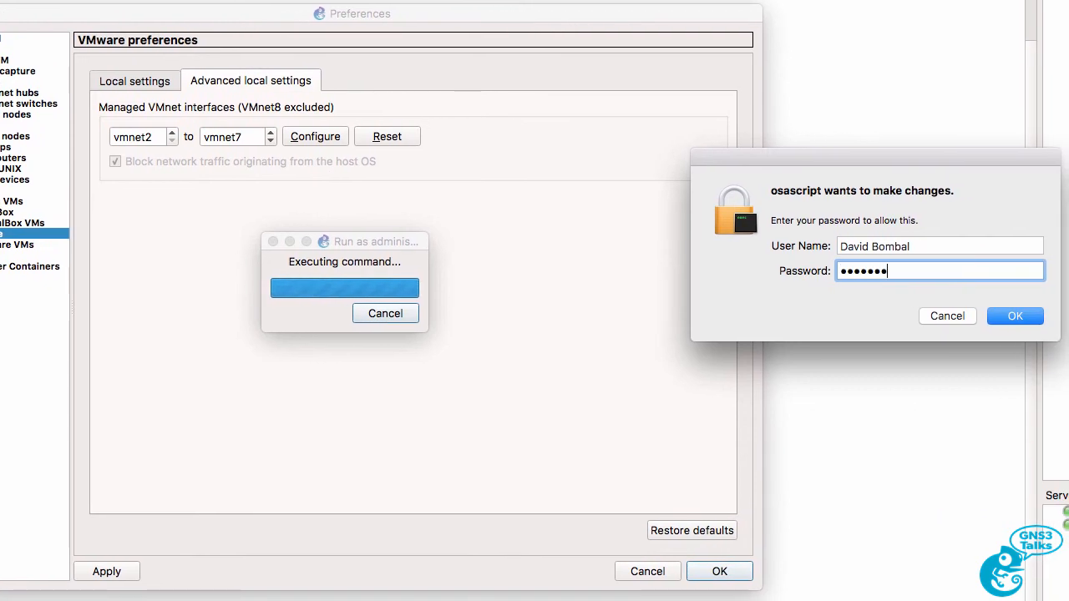
left_click(1014, 315)
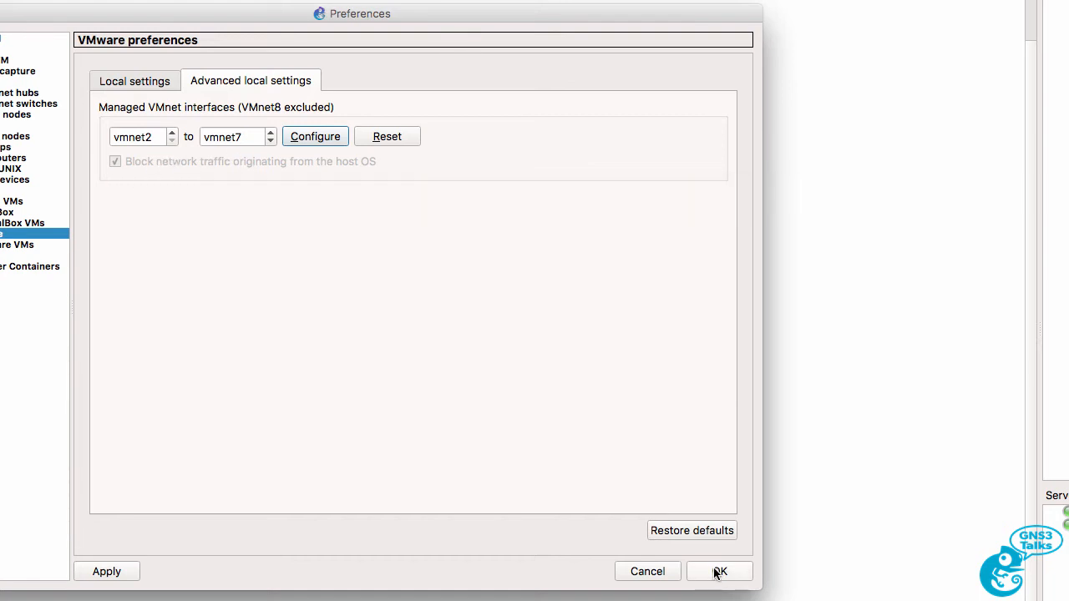
left_click(724, 571)
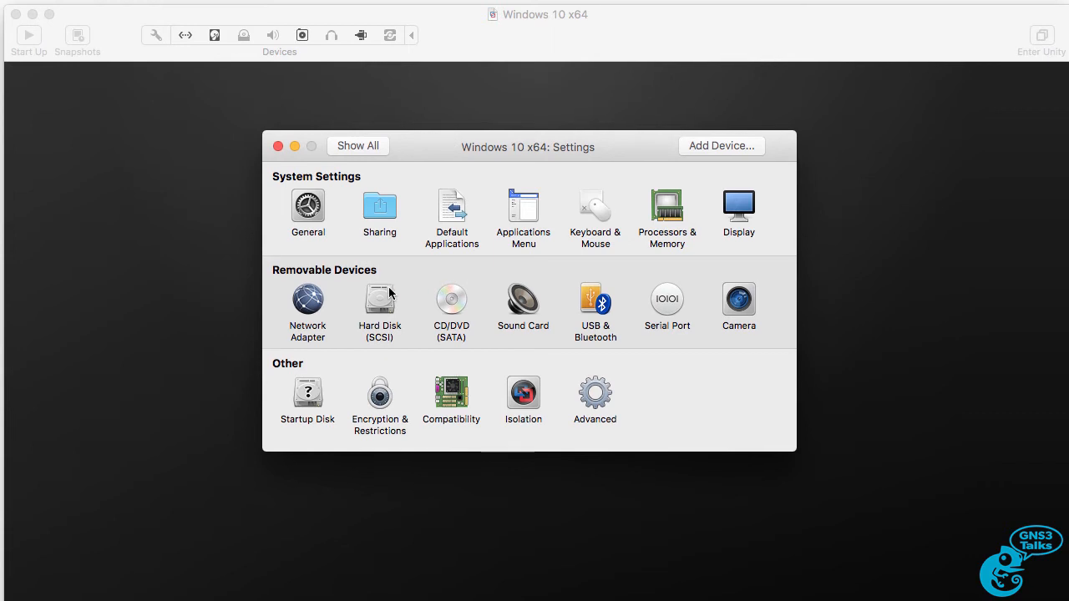
mouse_move(718, 151)
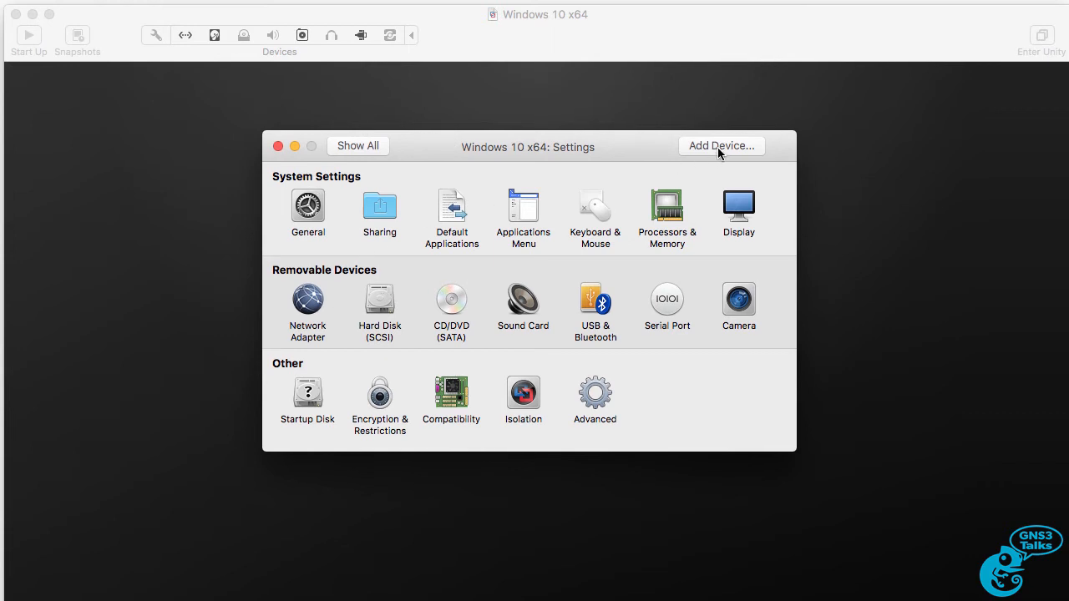
Add a second network adapter to the Windows 10 x64 VM in Fusion and close its settings.
left_click(721, 145)
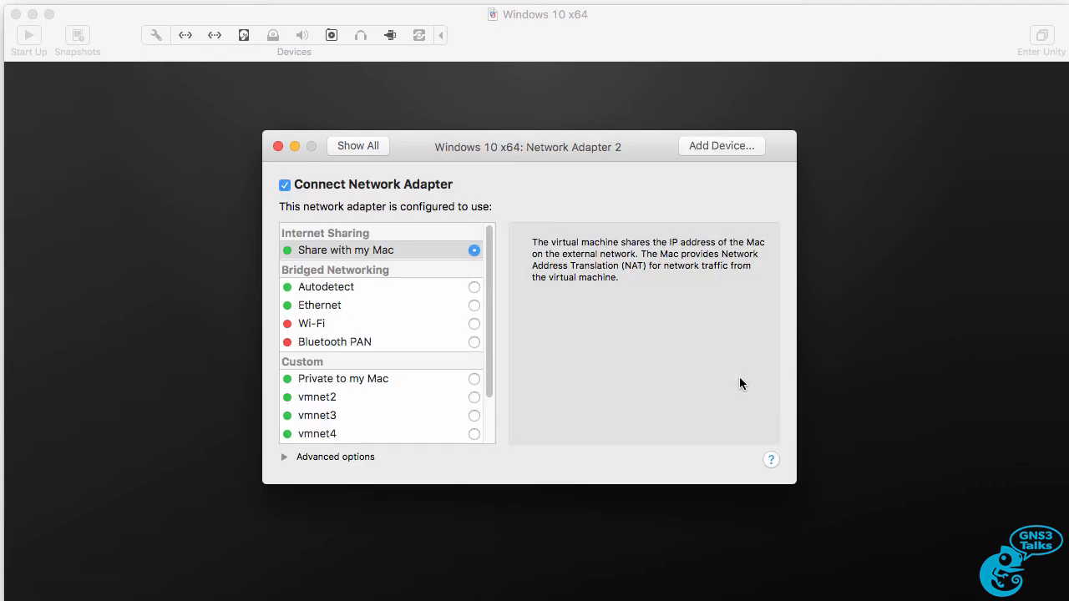
left_click(358, 146)
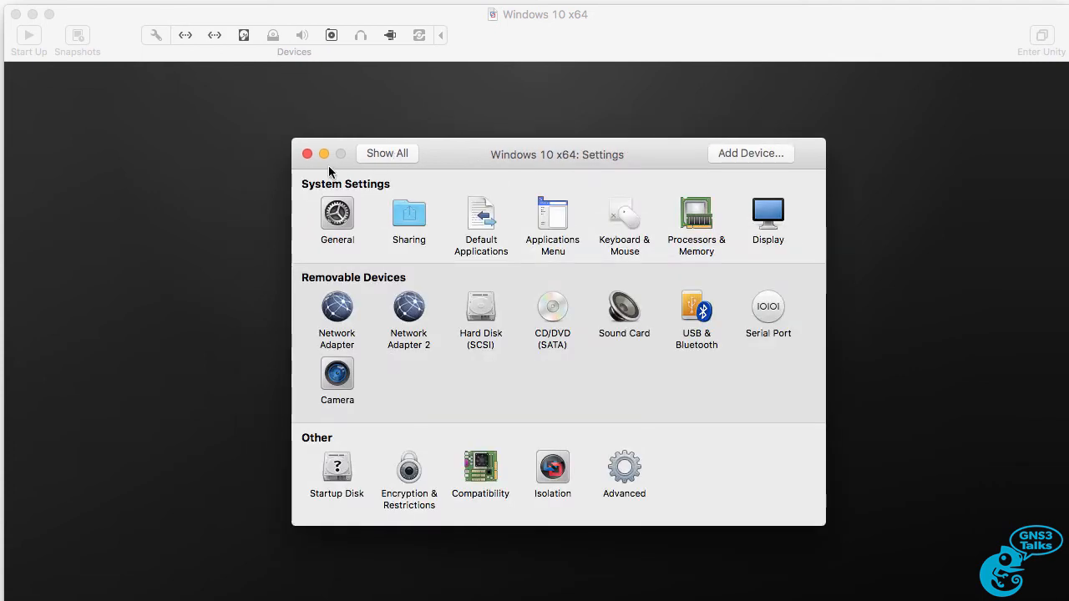
left_click(308, 154)
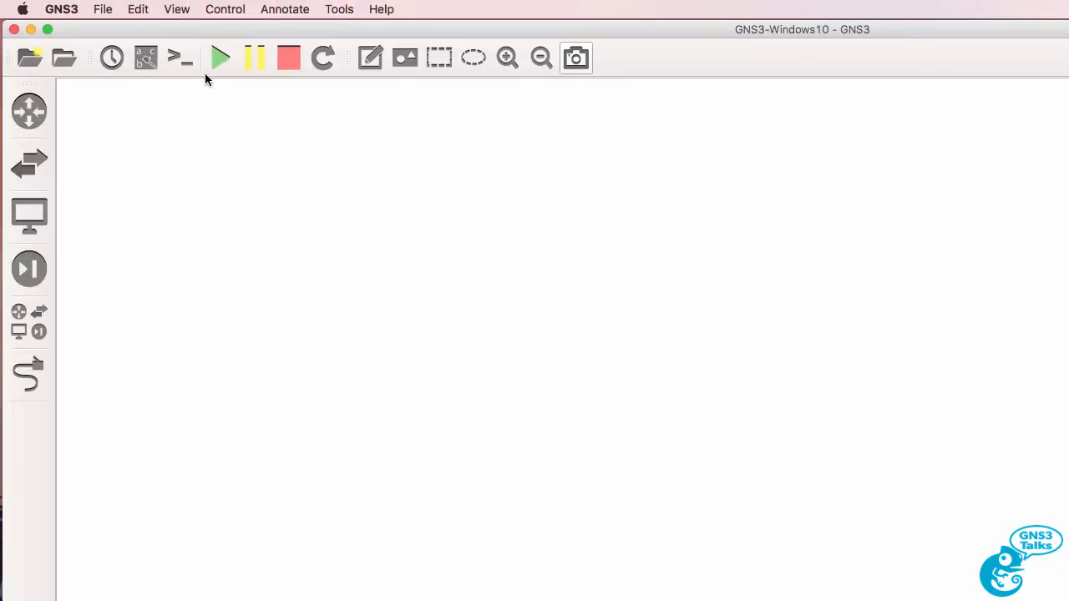
Create a GNS3 VMware VM template from the Windows 10 x64 VM, running on the local computer.
left_click(102, 9)
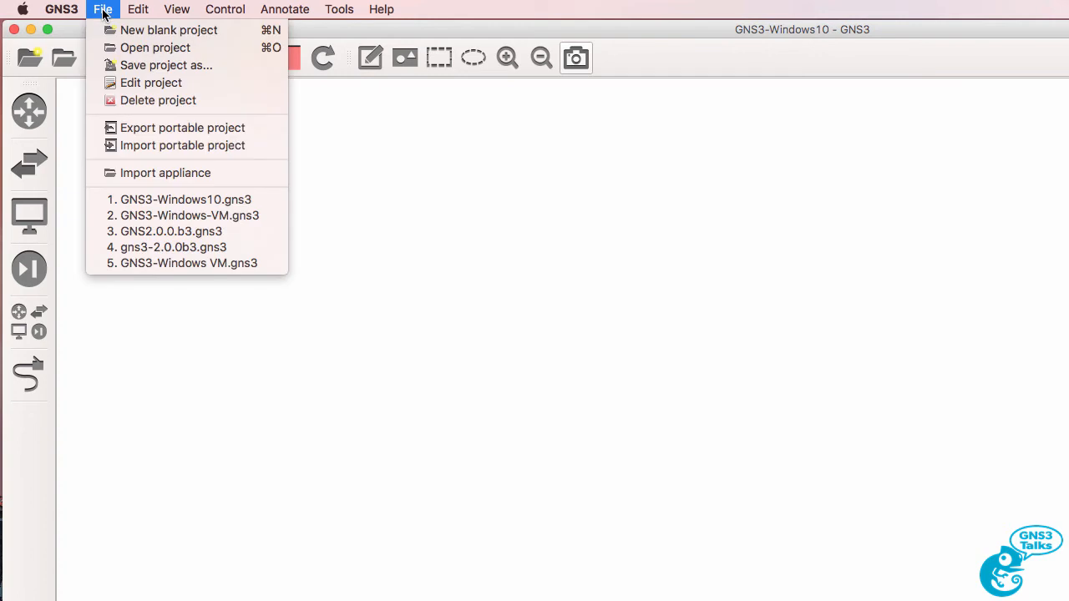
left_click(59, 10)
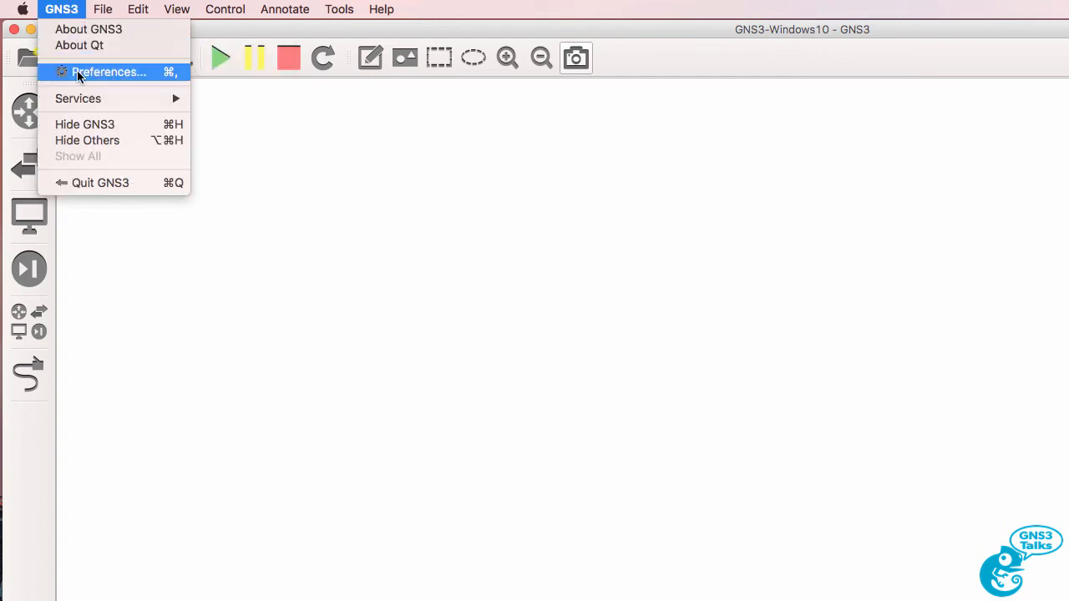
left_click(109, 71)
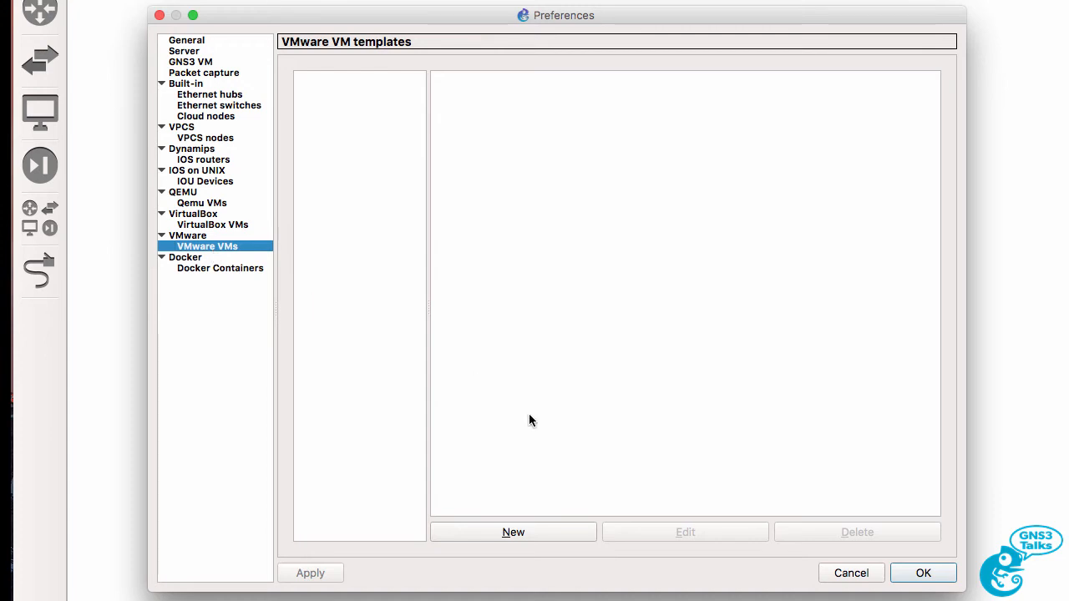
left_click(513, 532)
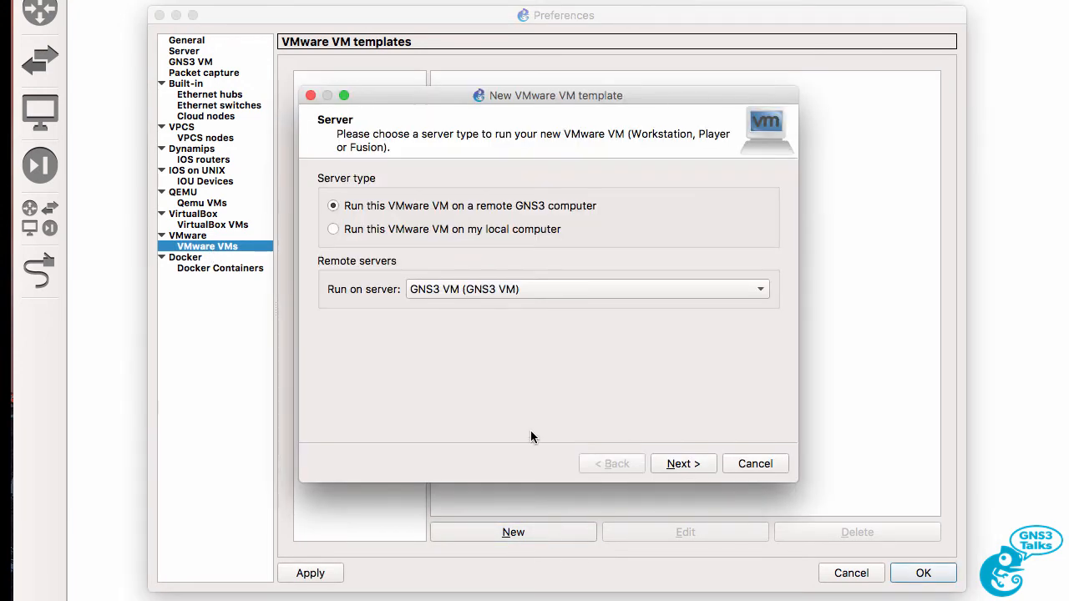
mouse_move(374, 219)
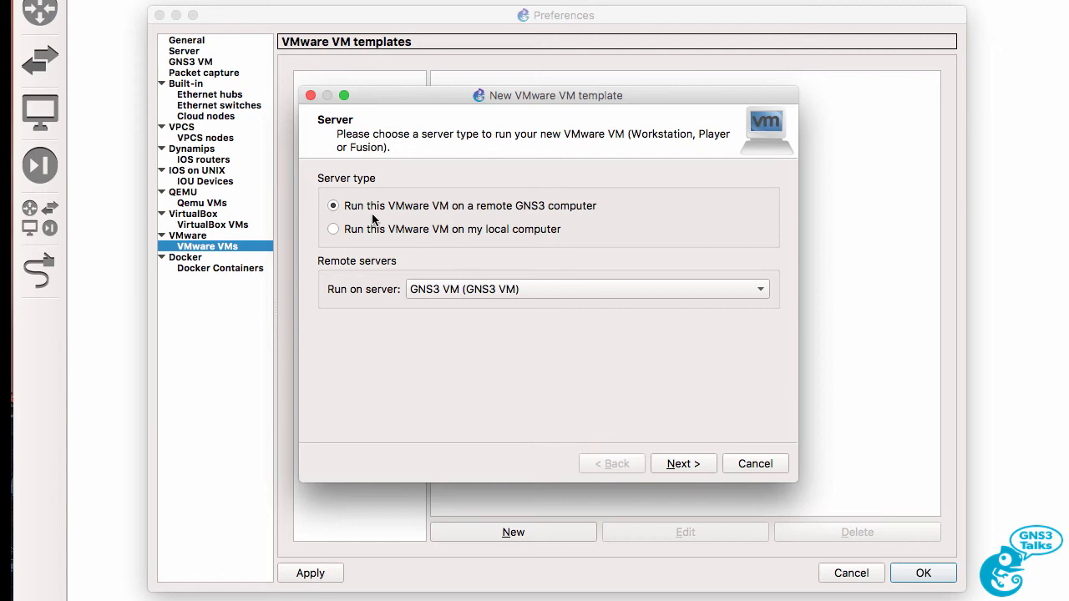
mouse_move(528, 222)
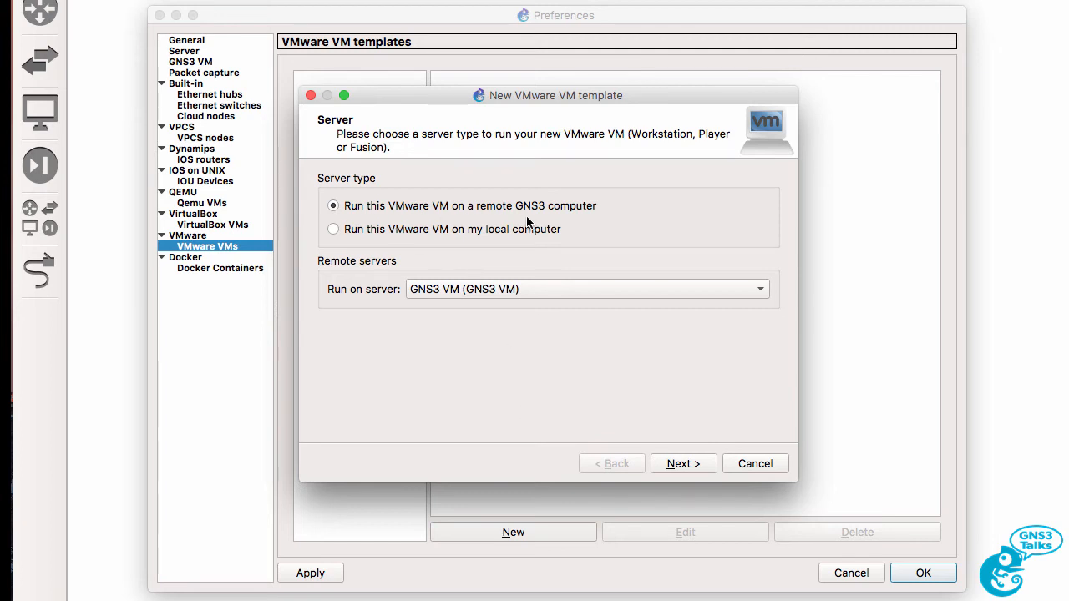
mouse_move(515, 233)
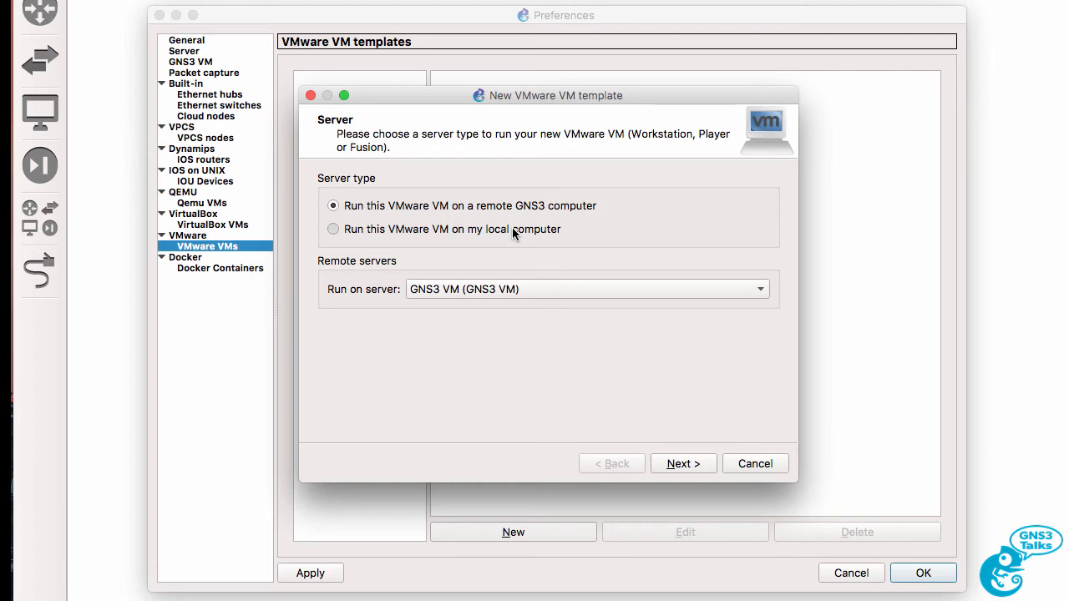
left_click(333, 229)
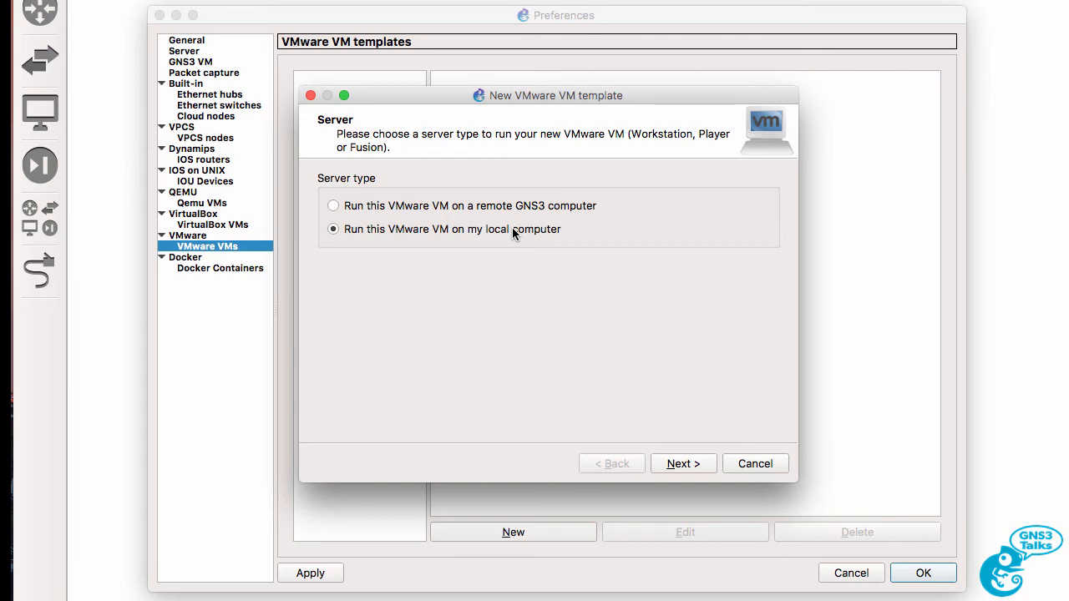
mouse_move(515, 248)
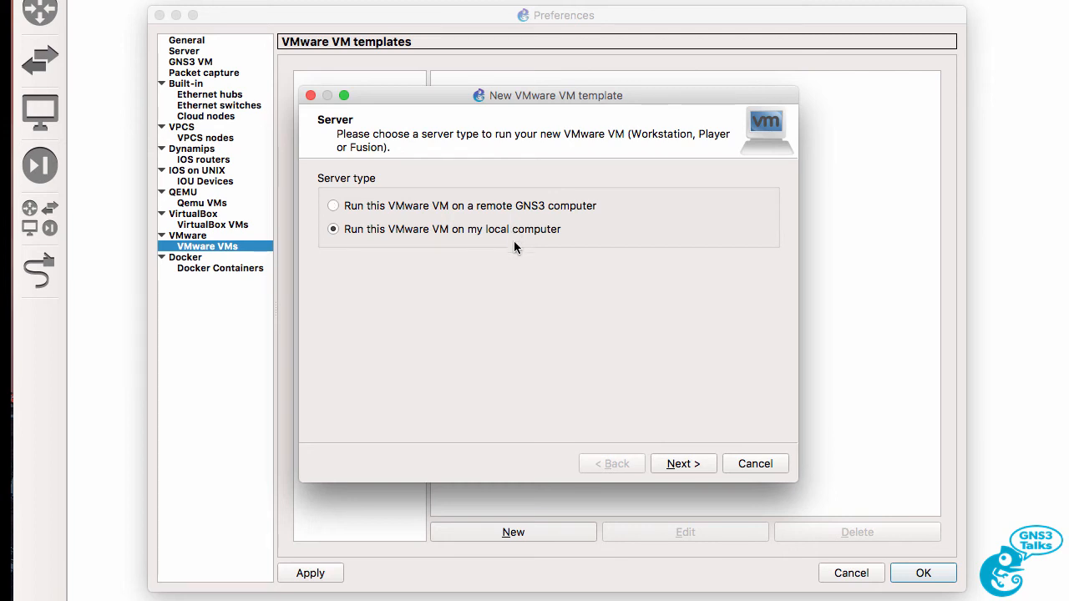
mouse_move(674, 442)
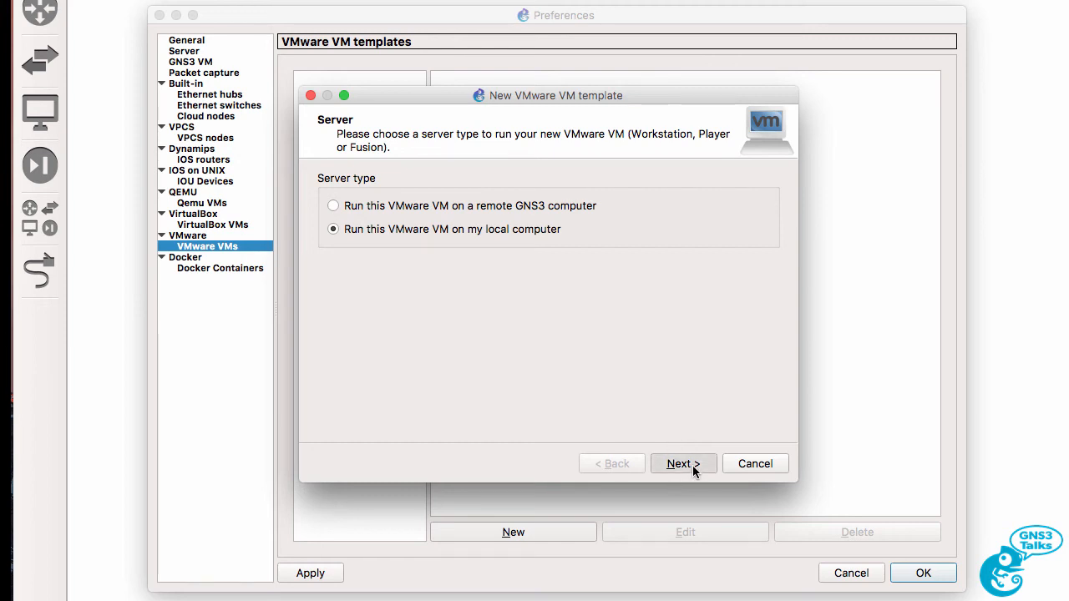
left_click(683, 463)
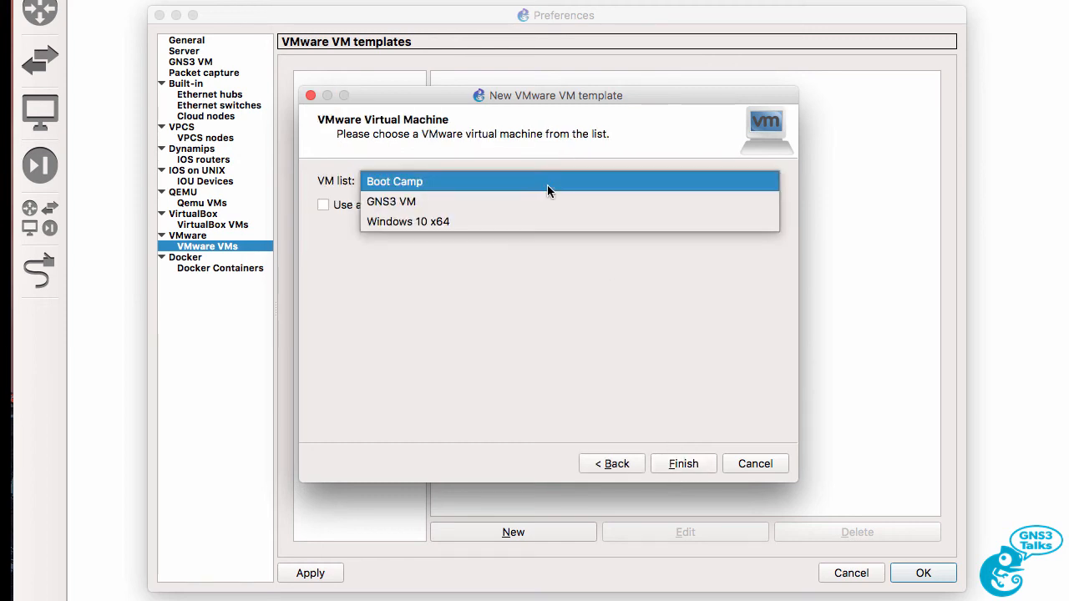
left_click(407, 221)
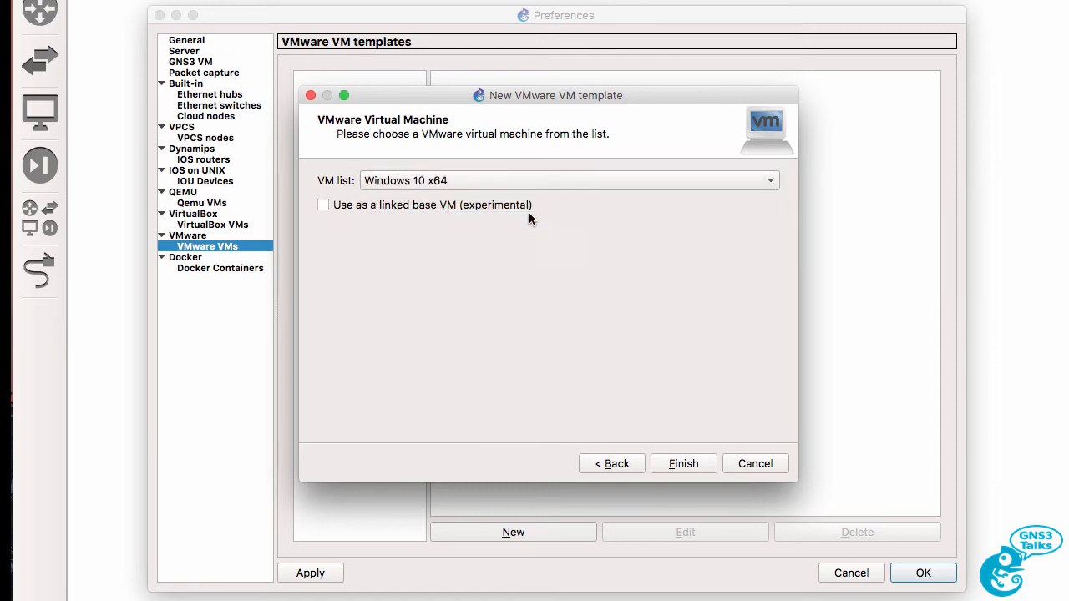
mouse_move(404, 201)
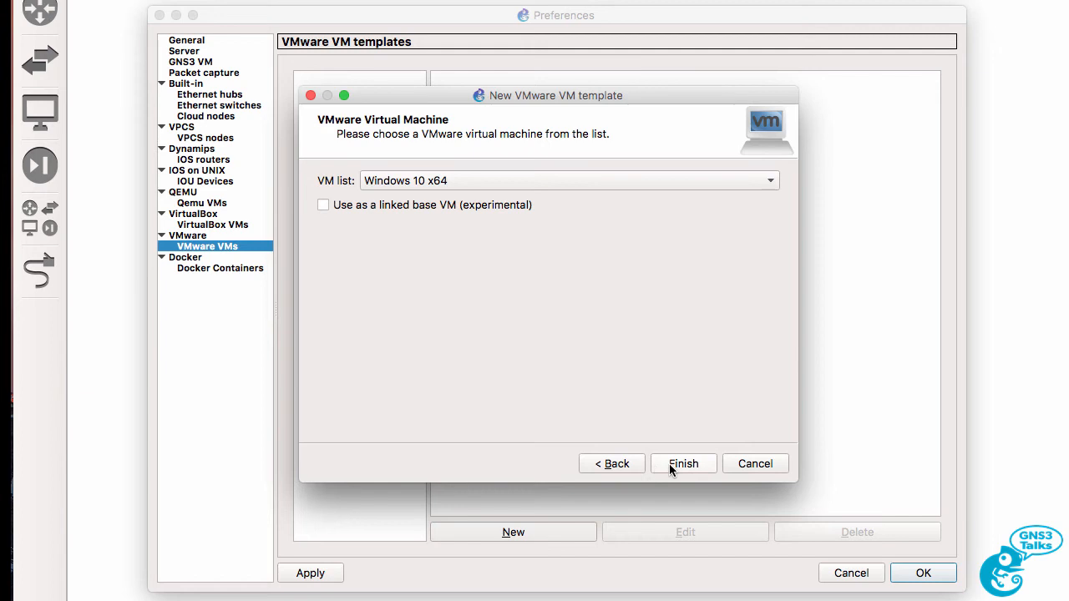
left_click(683, 464)
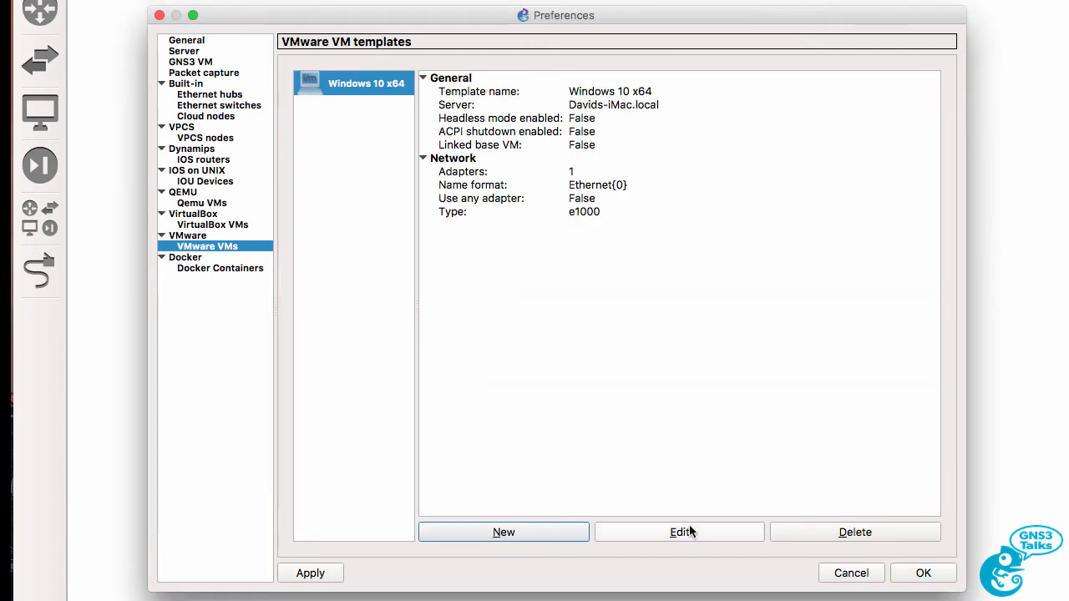
Give the Windows 10 x64 template 2 adapters and allow any configured VMware adapter.
left_click(678, 532)
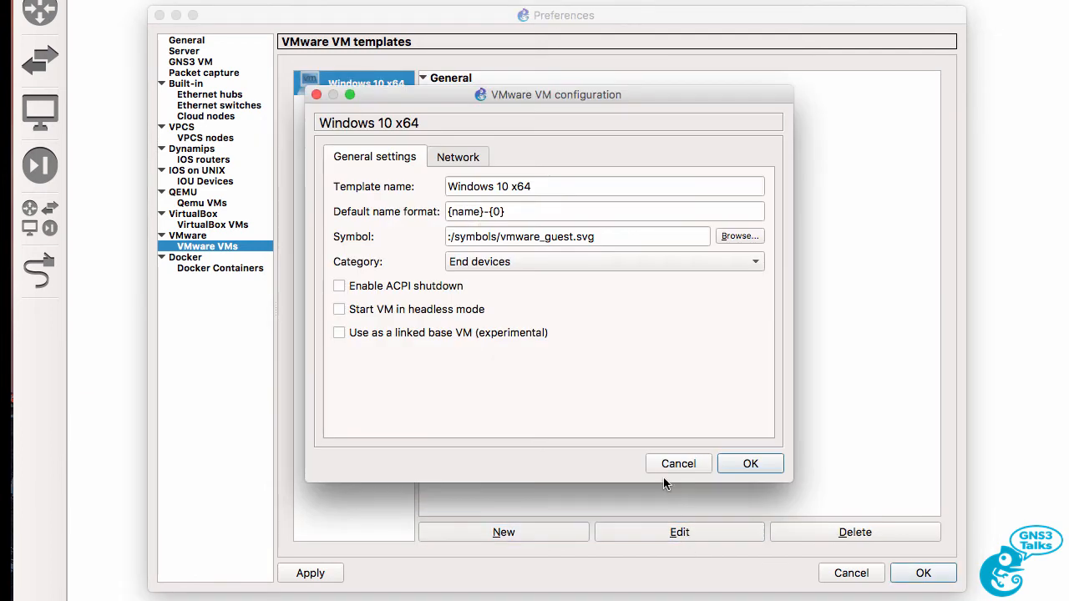
left_click(458, 157)
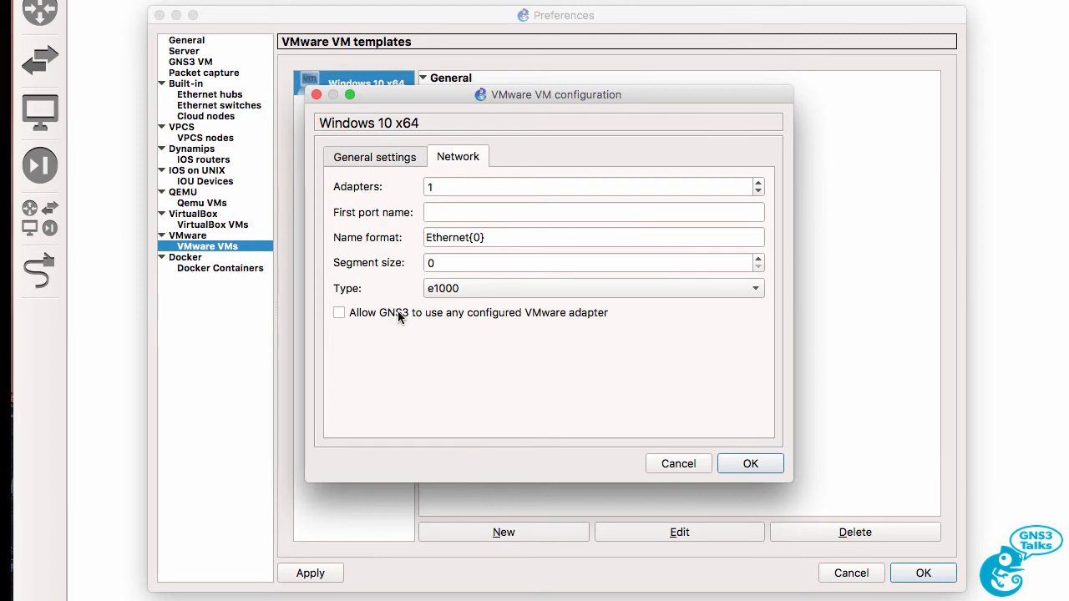
left_click(339, 312)
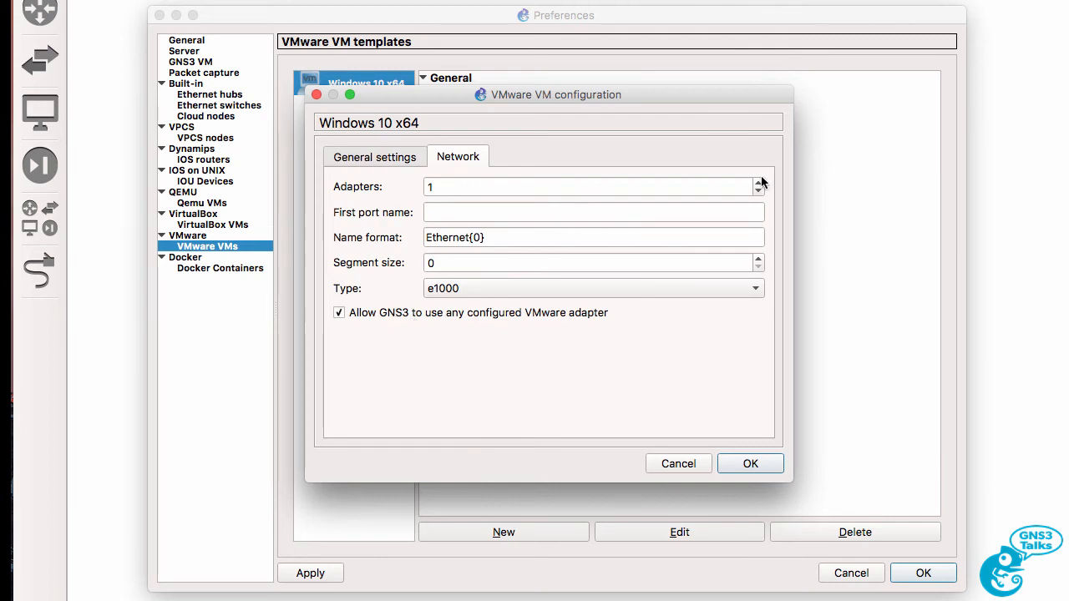
left_click(757, 182)
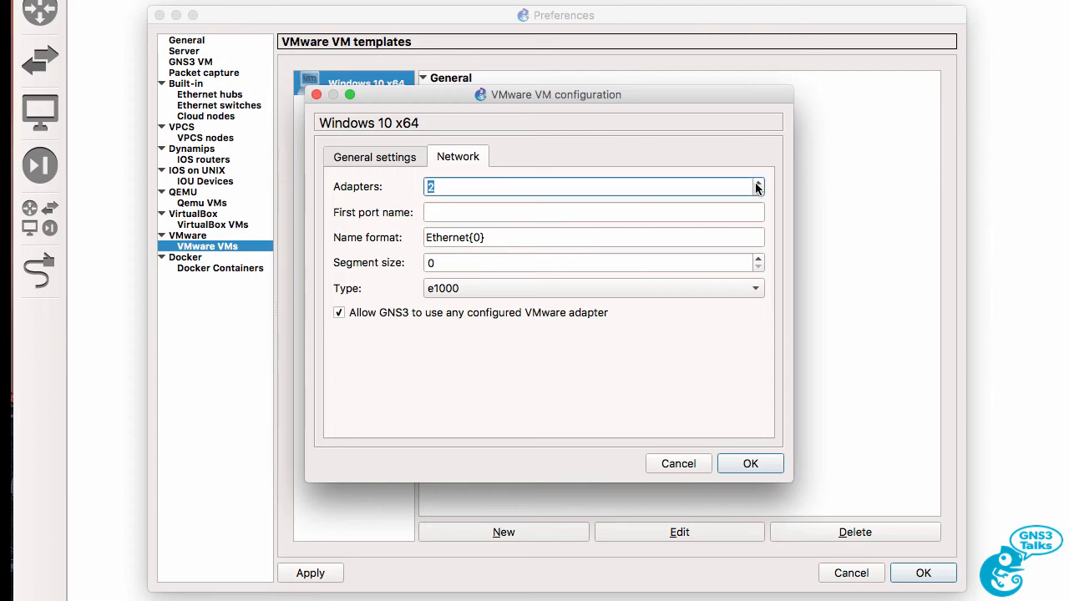
mouse_move(636, 439)
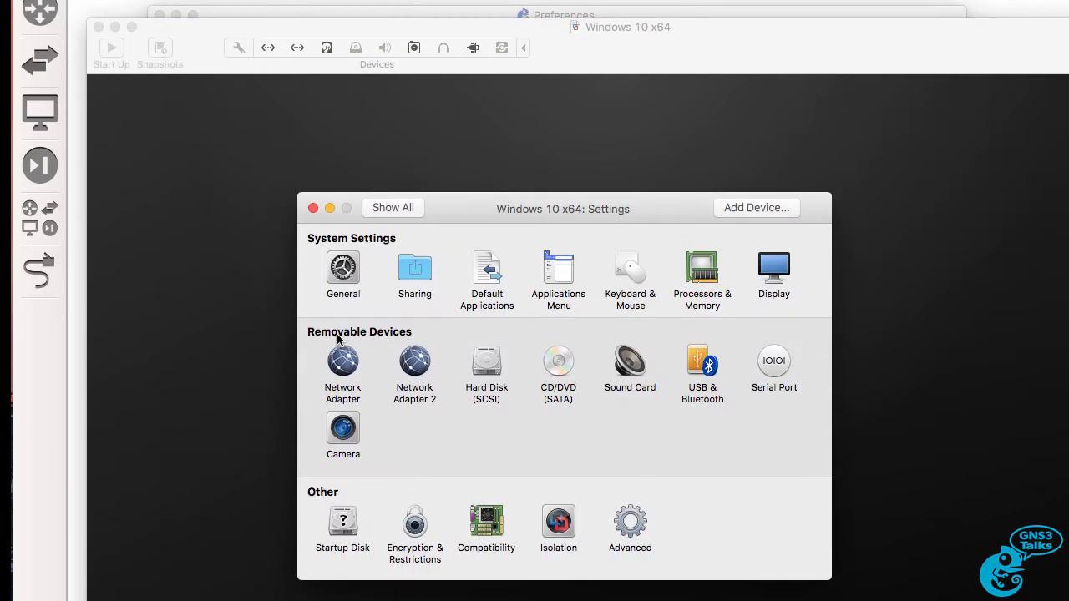
mouse_move(366, 284)
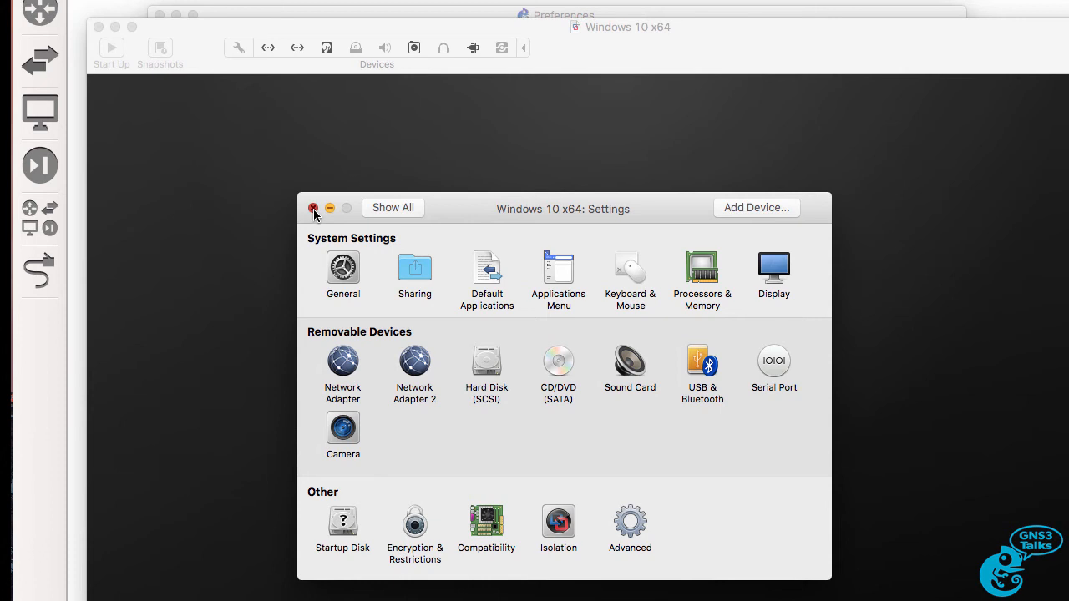
left_click(313, 208)
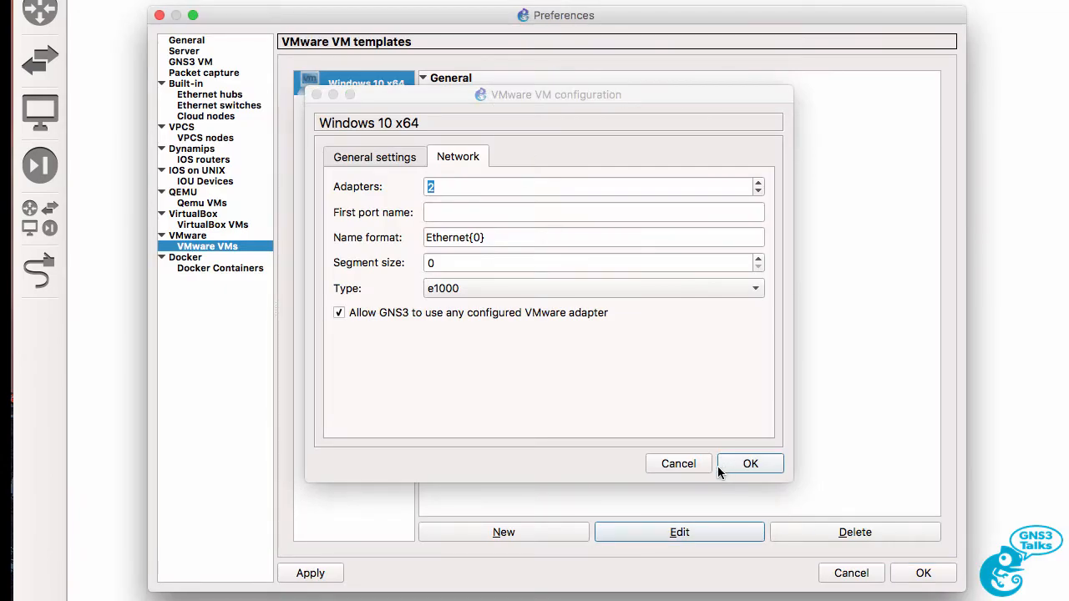
left_click(750, 464)
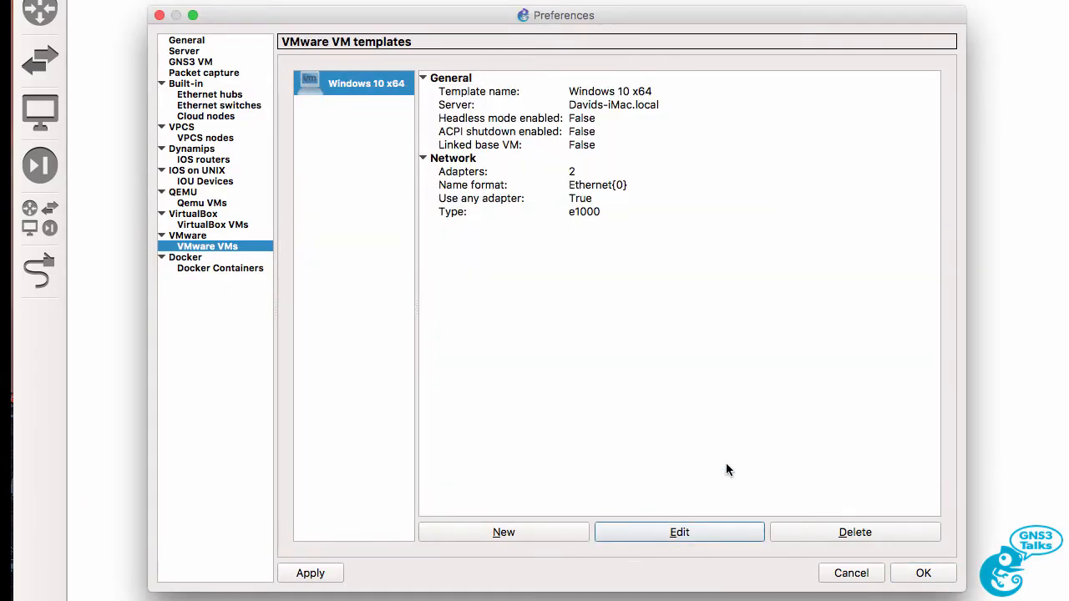
Recheck the template's network settings, then close the configuration and Preferences.
left_click(679, 532)
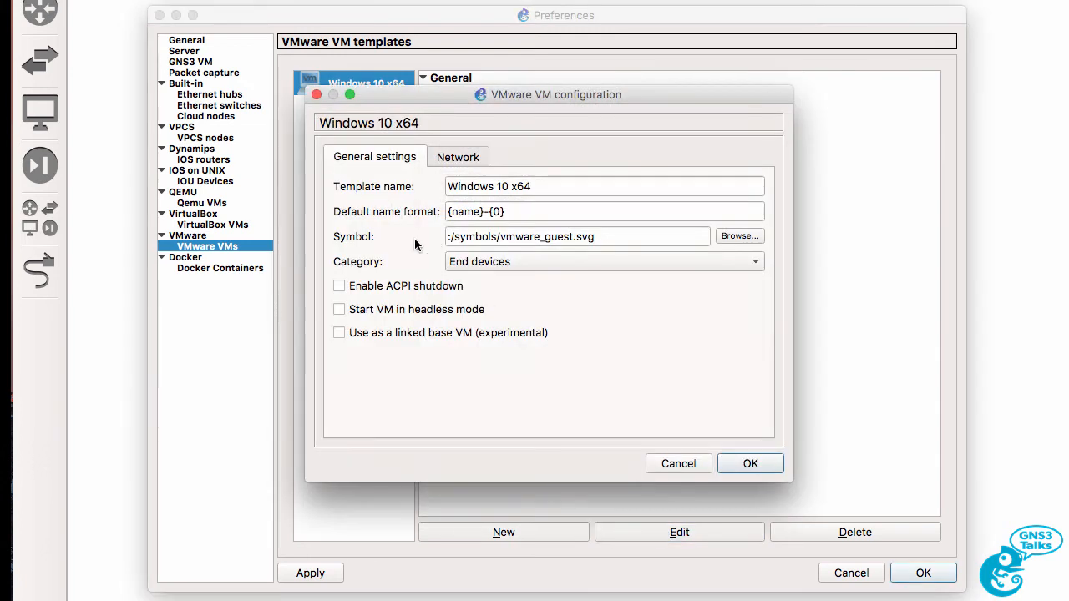
mouse_move(459, 277)
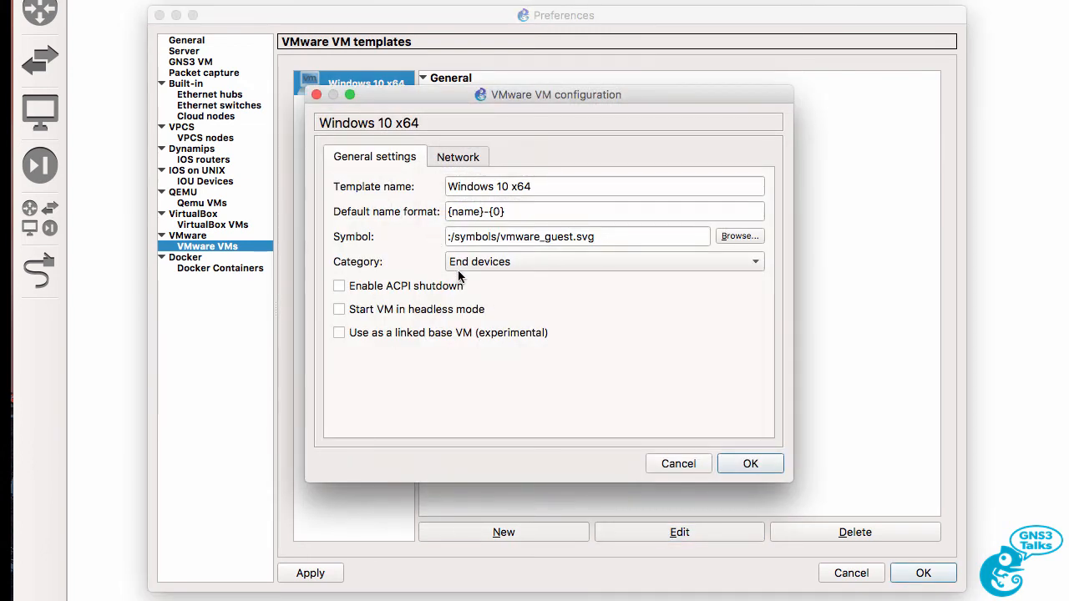
left_click(458, 156)
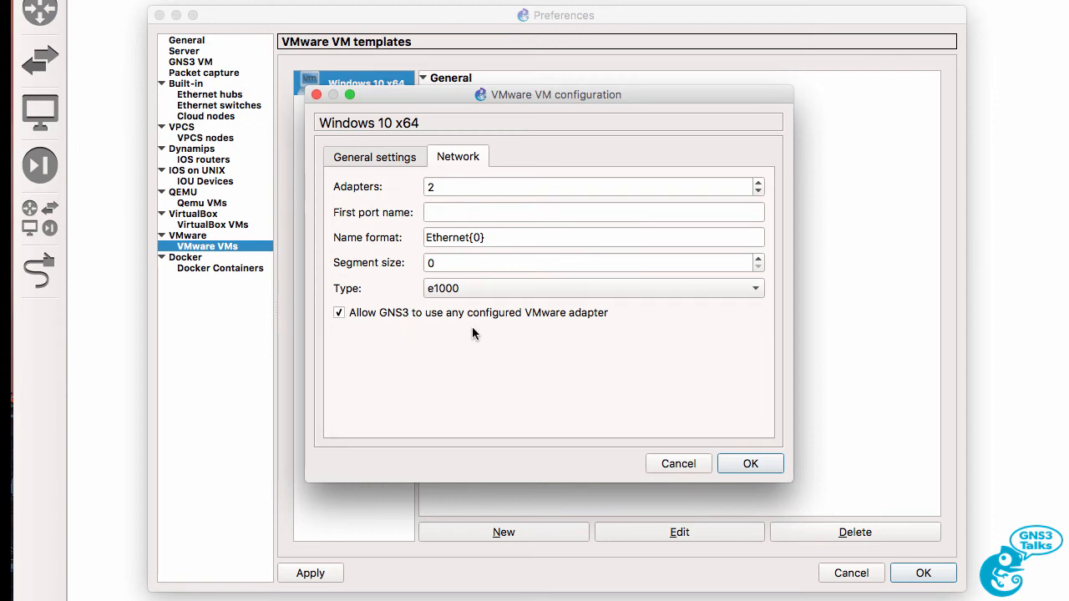
mouse_move(723, 439)
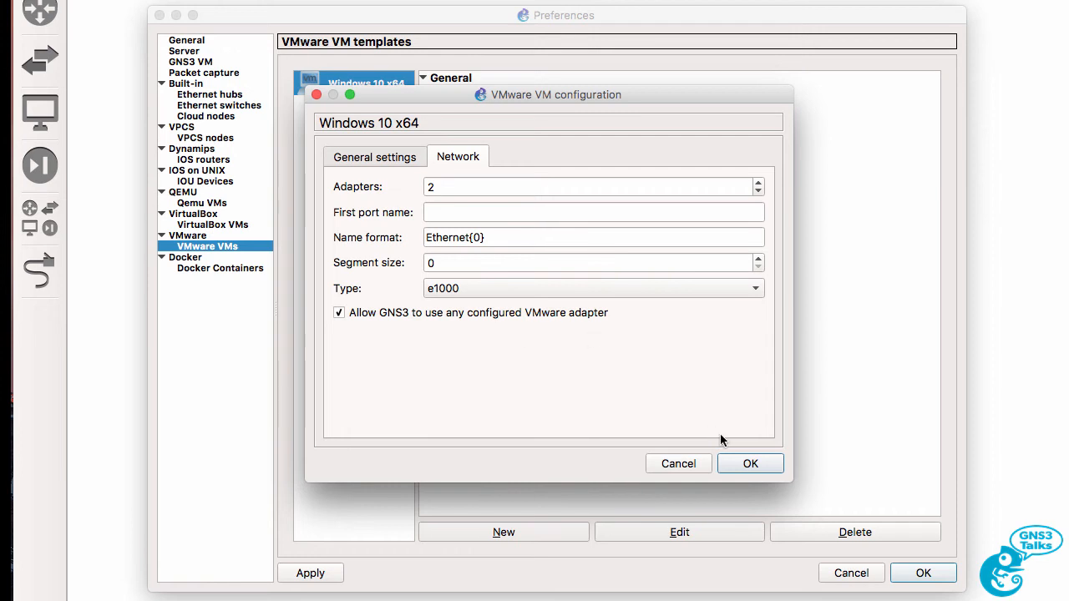
left_click(750, 464)
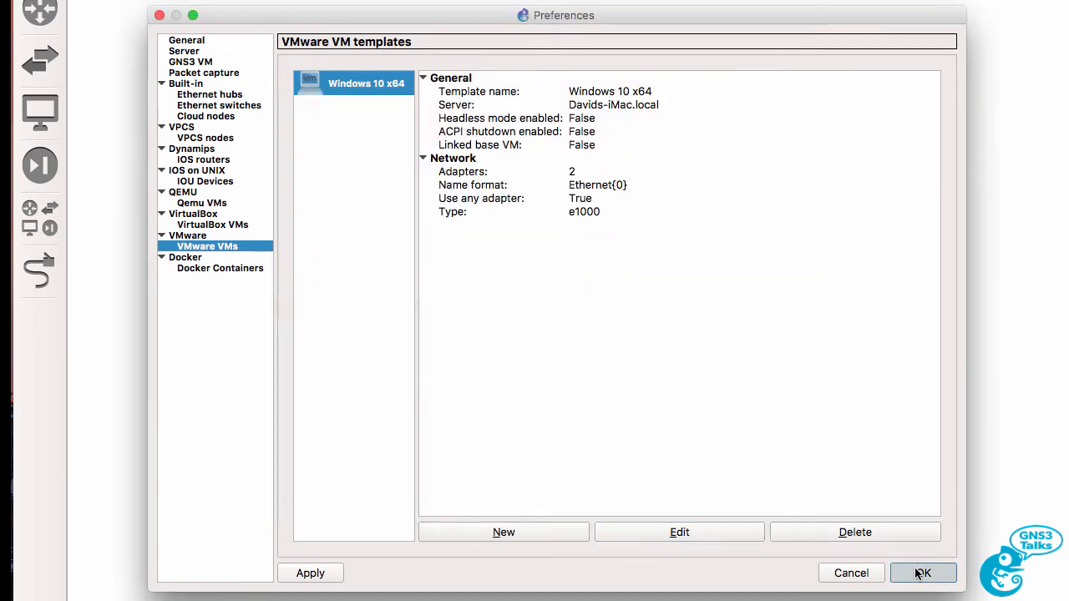
left_click(923, 573)
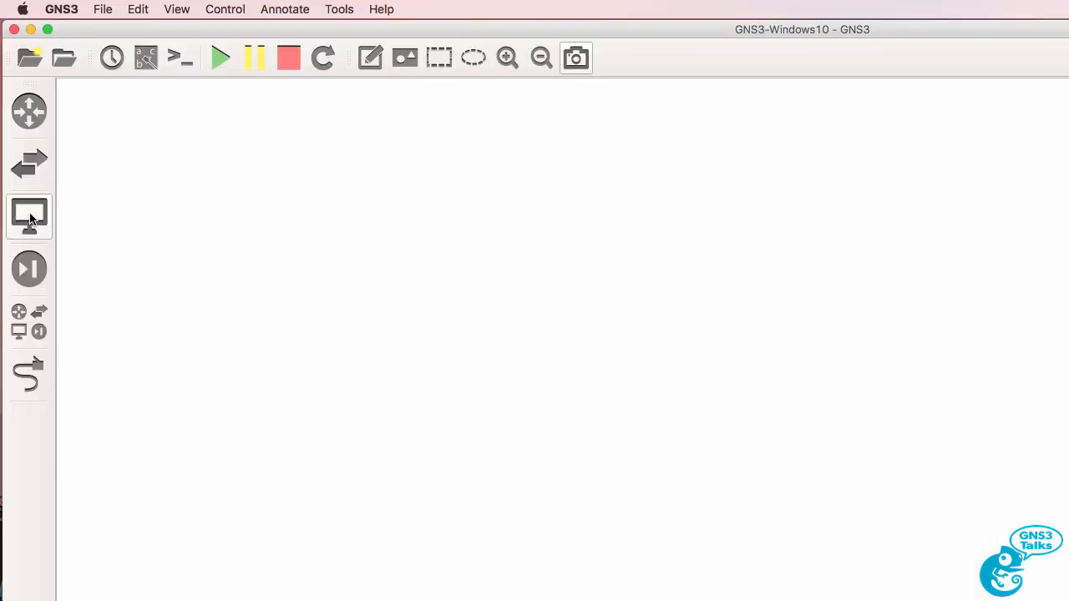
Link the Windows10x64 VM's e1/0 port to the router's Gi0/0.
left_click(28, 215)
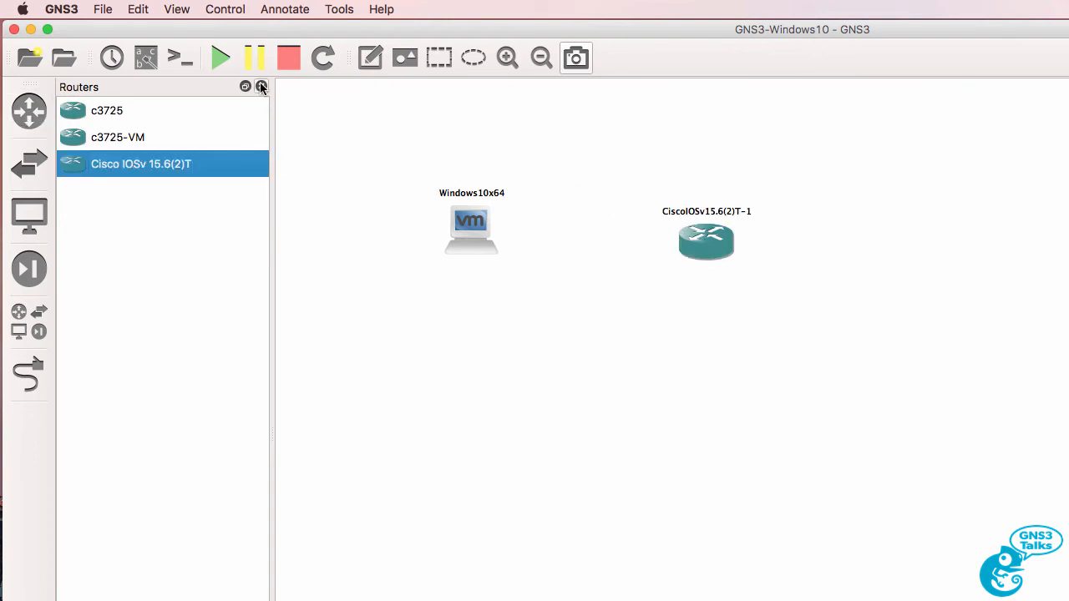
left_click(261, 87)
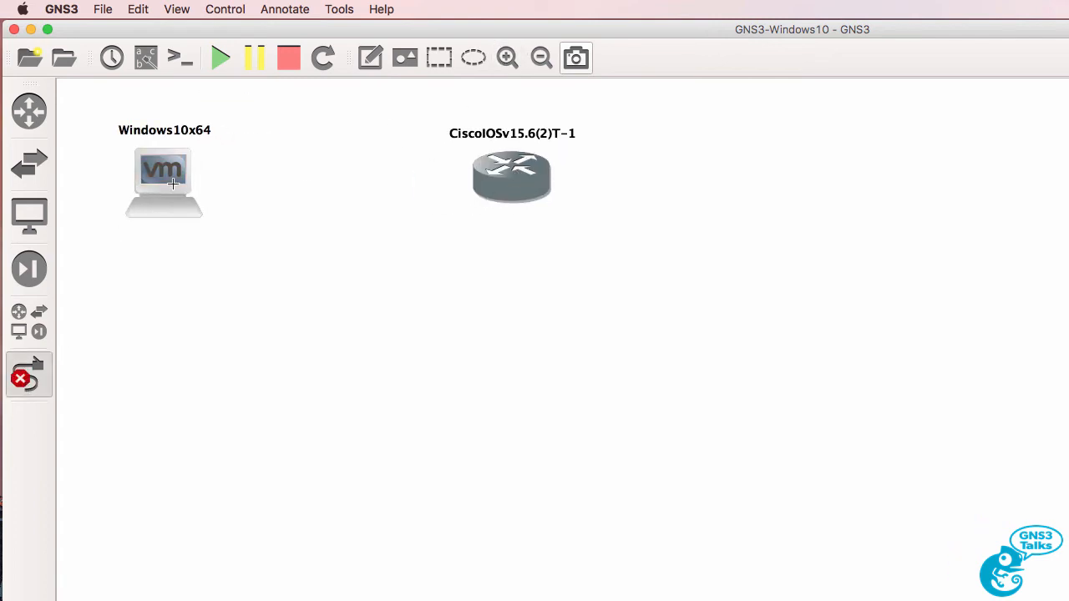
left_click(163, 175)
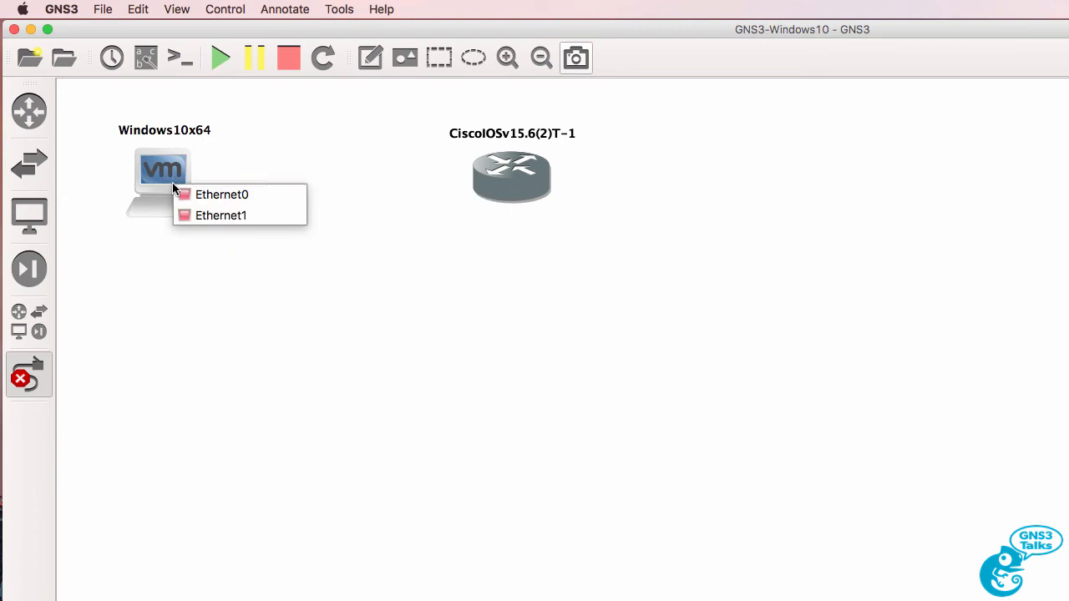
mouse_move(251, 202)
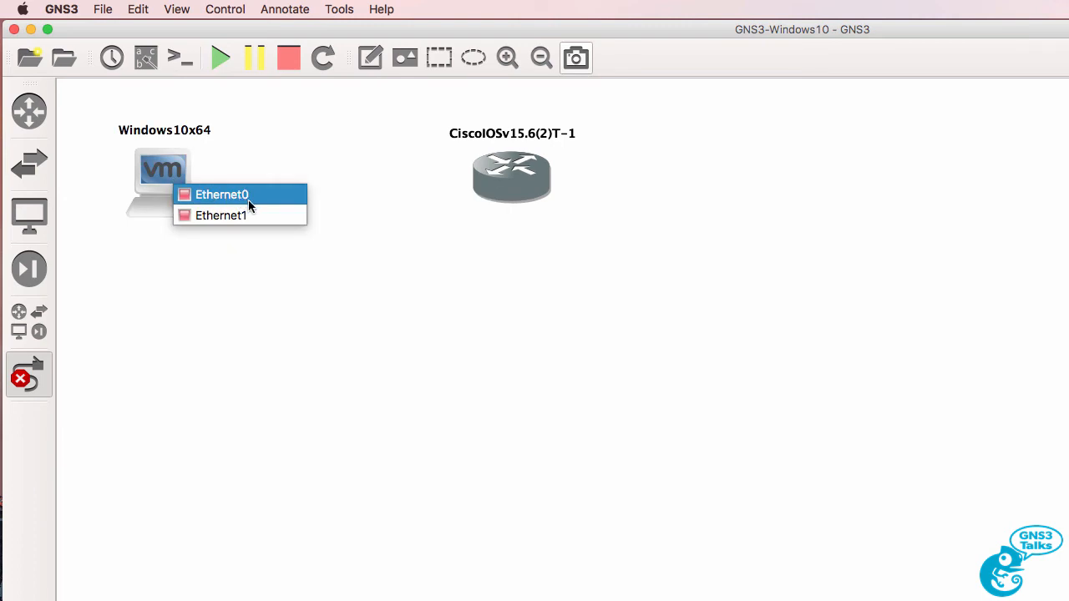
left_click(222, 194)
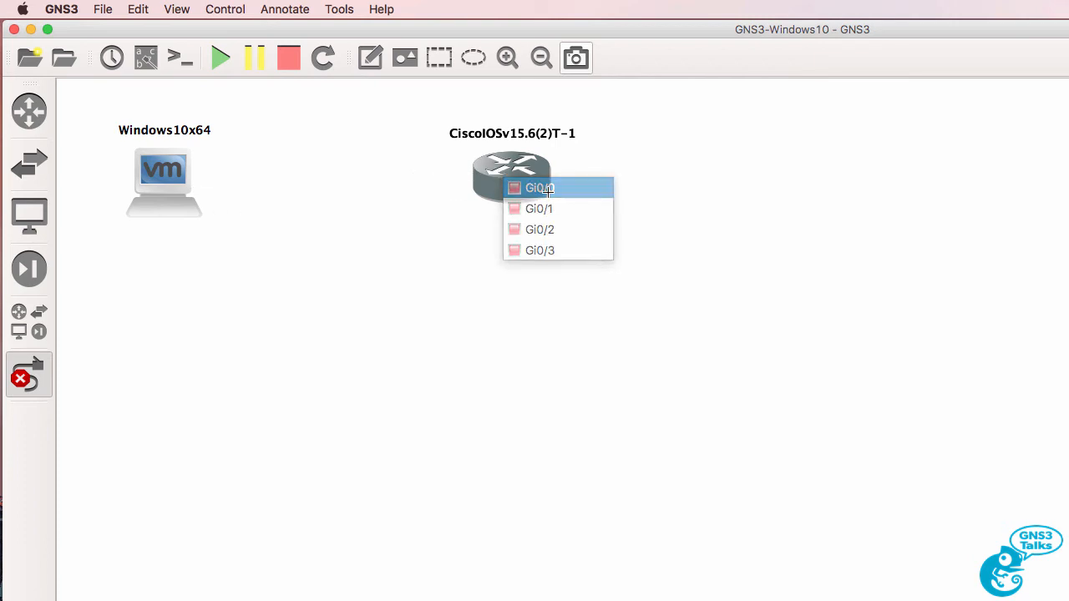
left_click(539, 187)
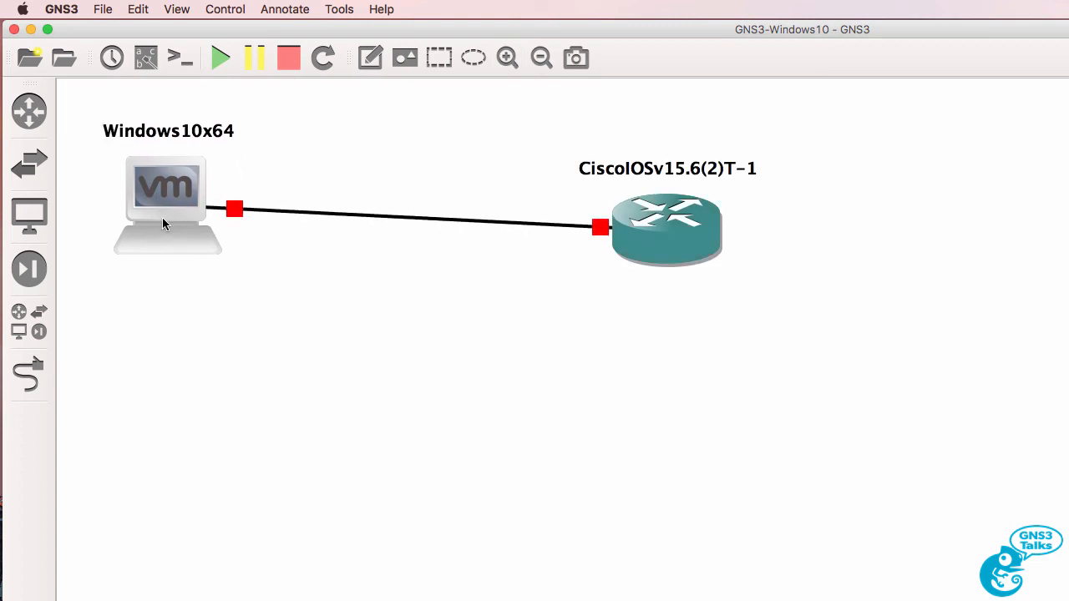
Move the router level with the VM, show interface labels, and start the devices.
left_click_drag(666, 229, 622, 205)
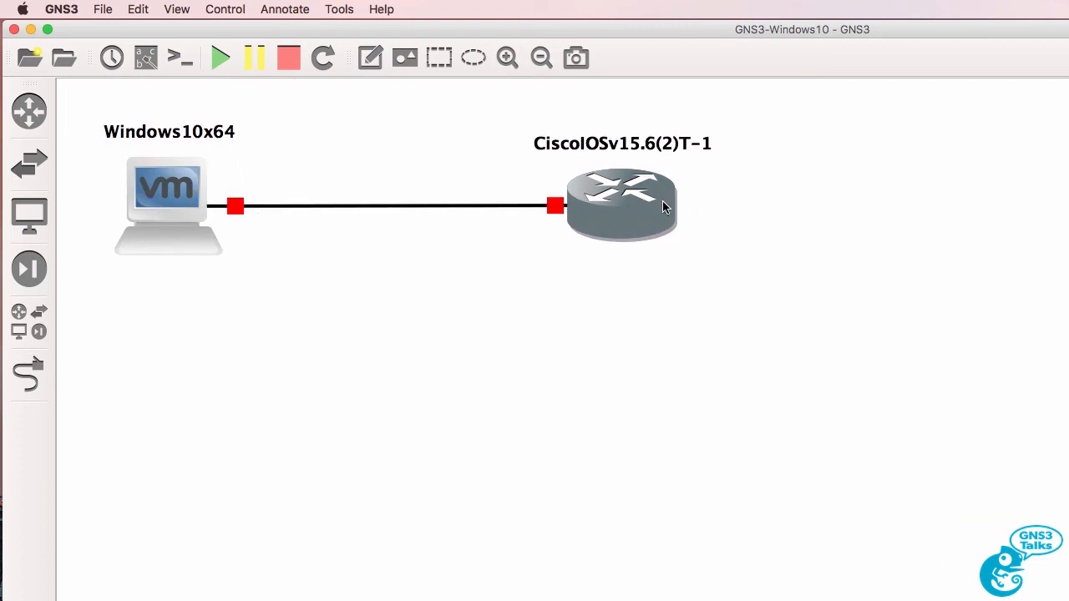
left_click(145, 57)
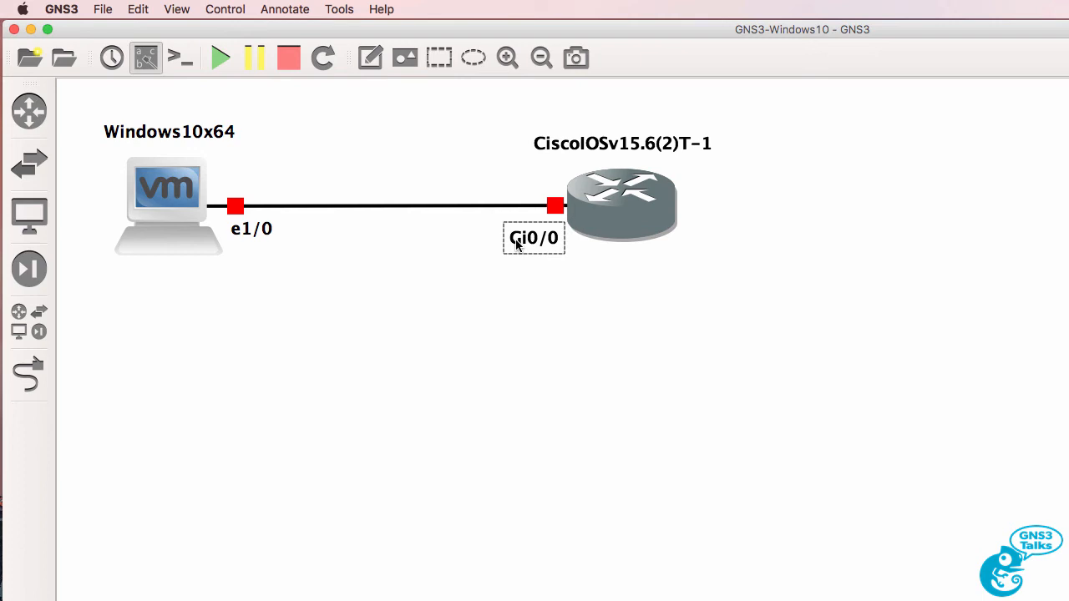
left_click(219, 56)
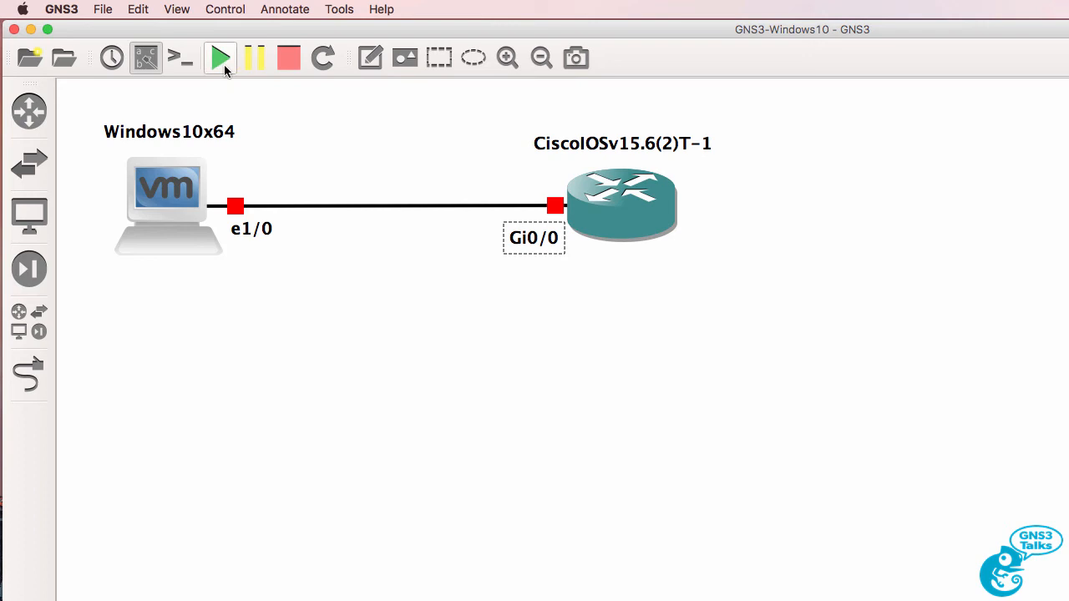
left_click(220, 57)
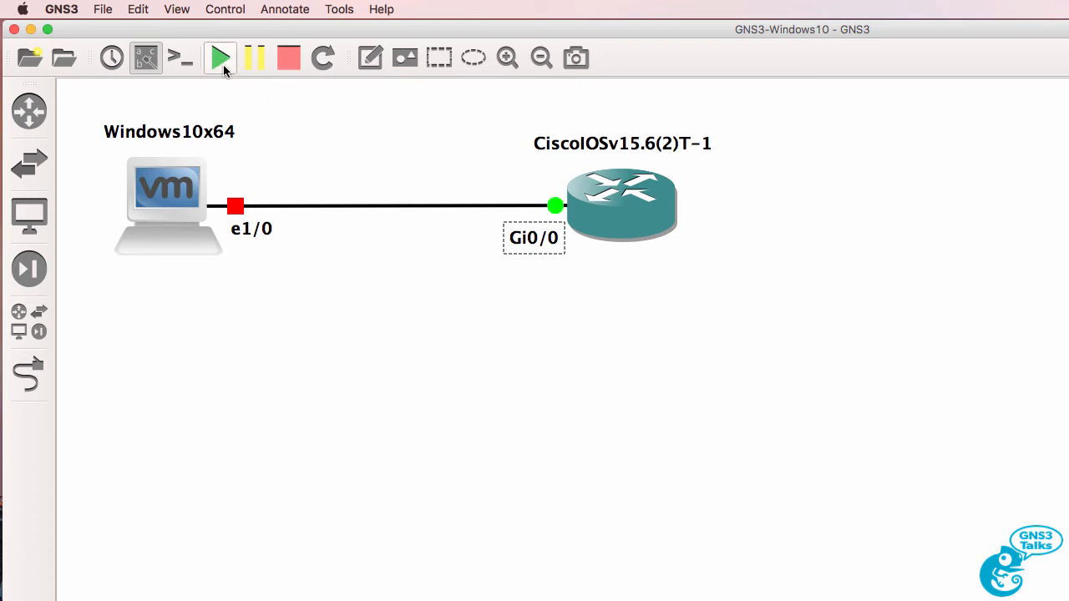
Confirm starting all devices so the Windows 10 VM boots to its sign-in screen.
left_click(219, 57)
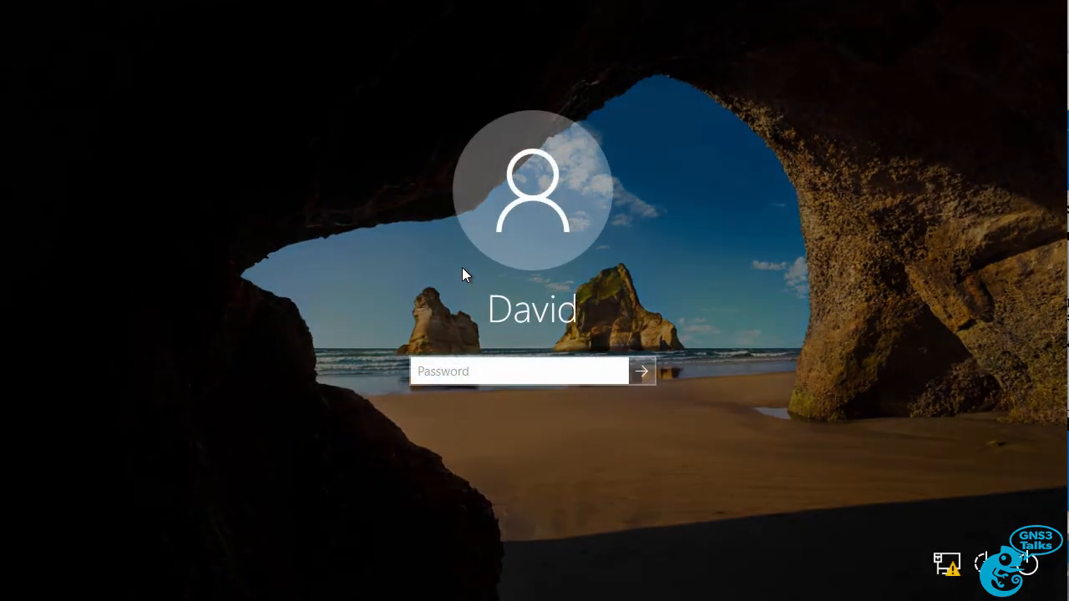
Sign in to Windows and open Network Connections via Network and Sharing Center's adapter settings.
left_click(641, 371)
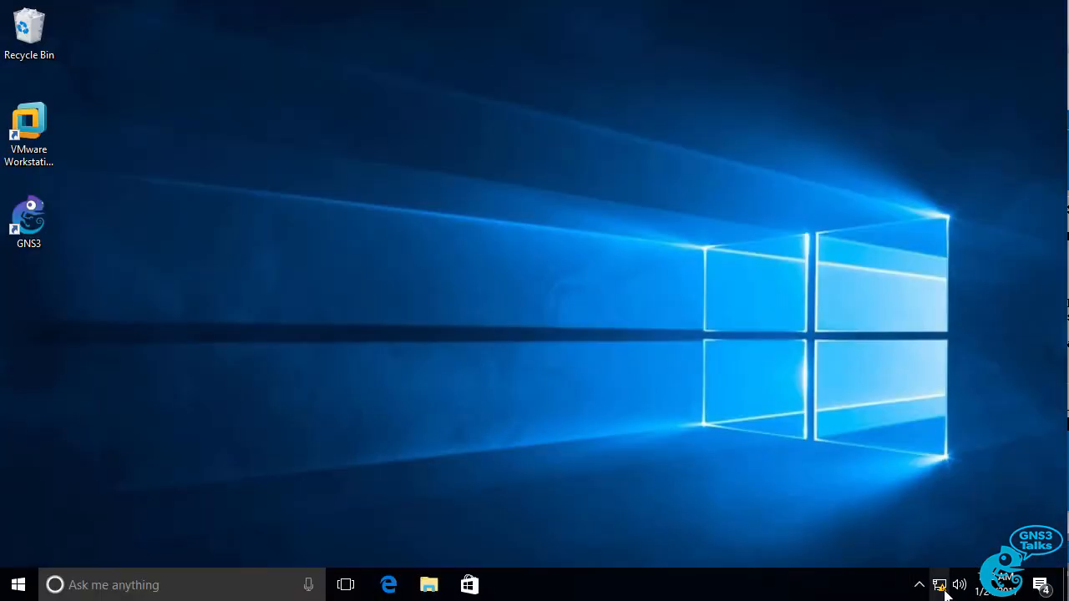
mouse_move(938, 585)
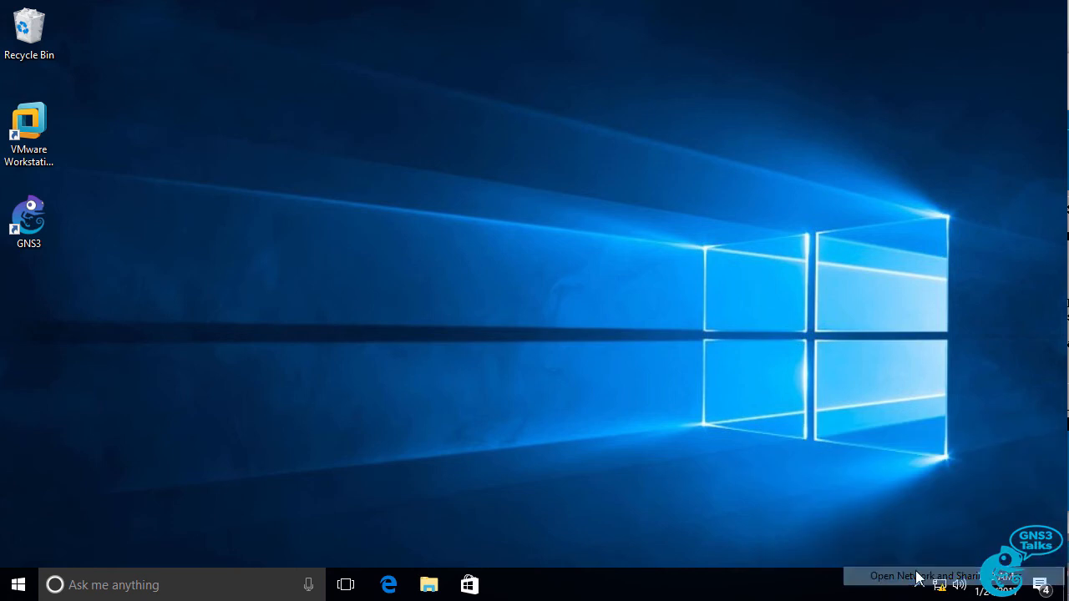
left_click(940, 586)
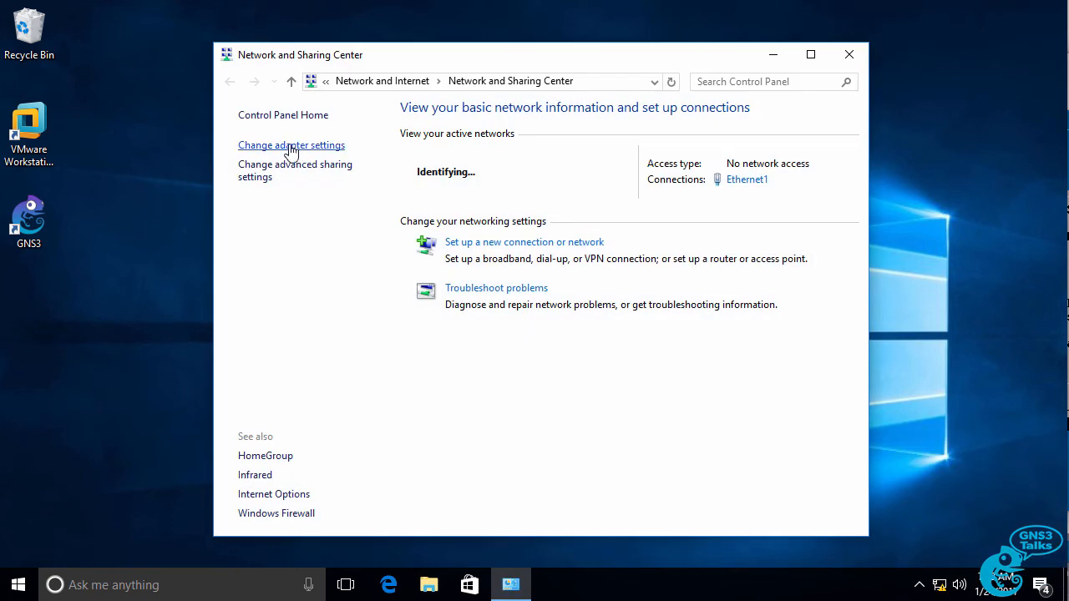
left_click(291, 144)
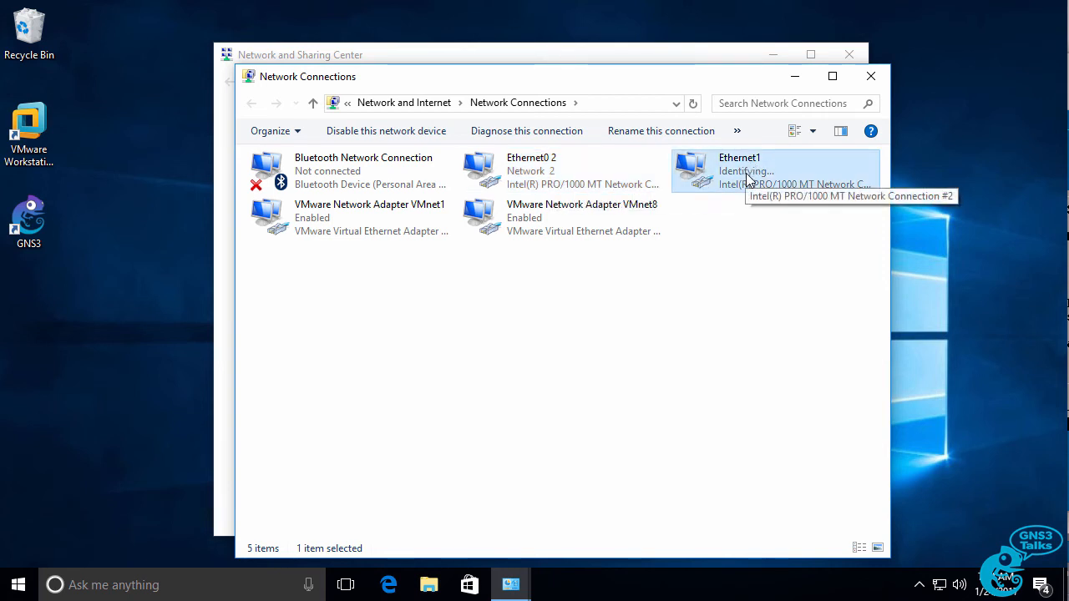
mouse_move(742, 206)
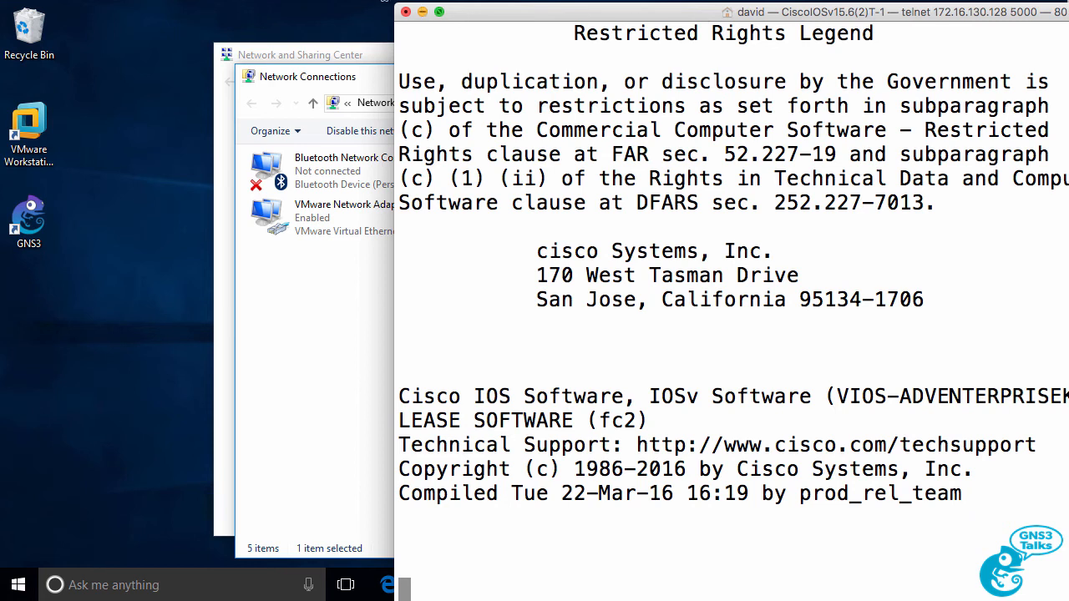
left_click(730, 175)
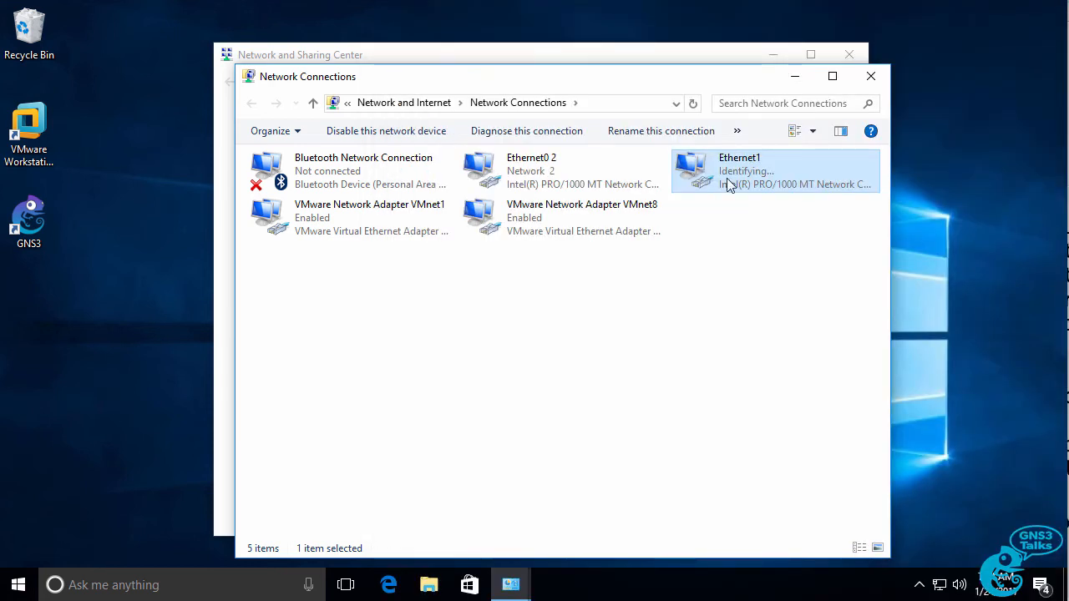
Give Ethernet1 static IPv4 10.1.1.2, mask 255.255.255.0, gateway 10.1.1.1, DNS 8.8.8.8.
double_click(739, 170)
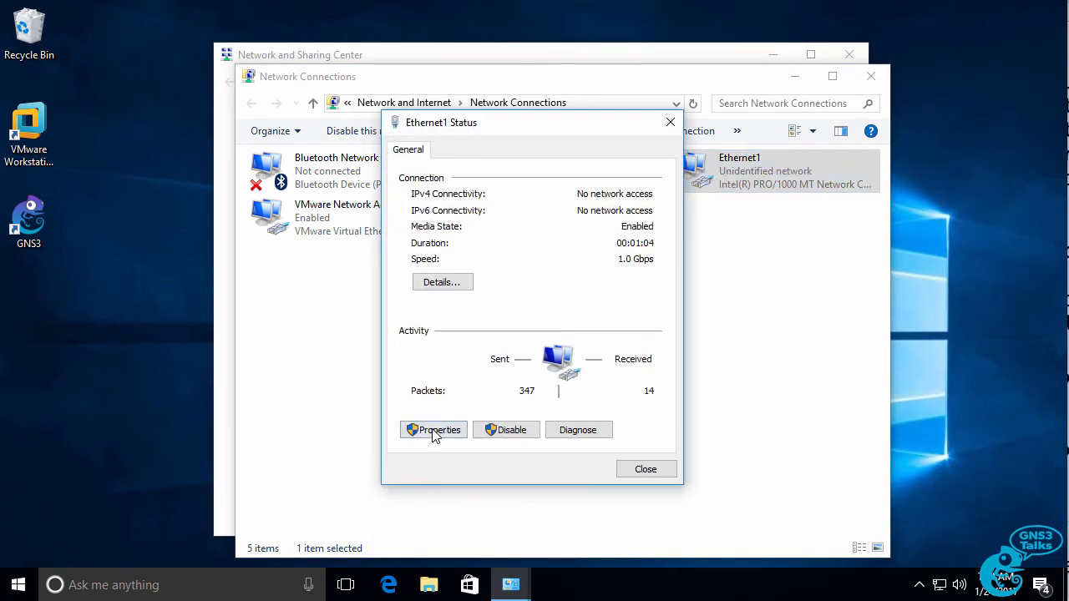
left_click(433, 429)
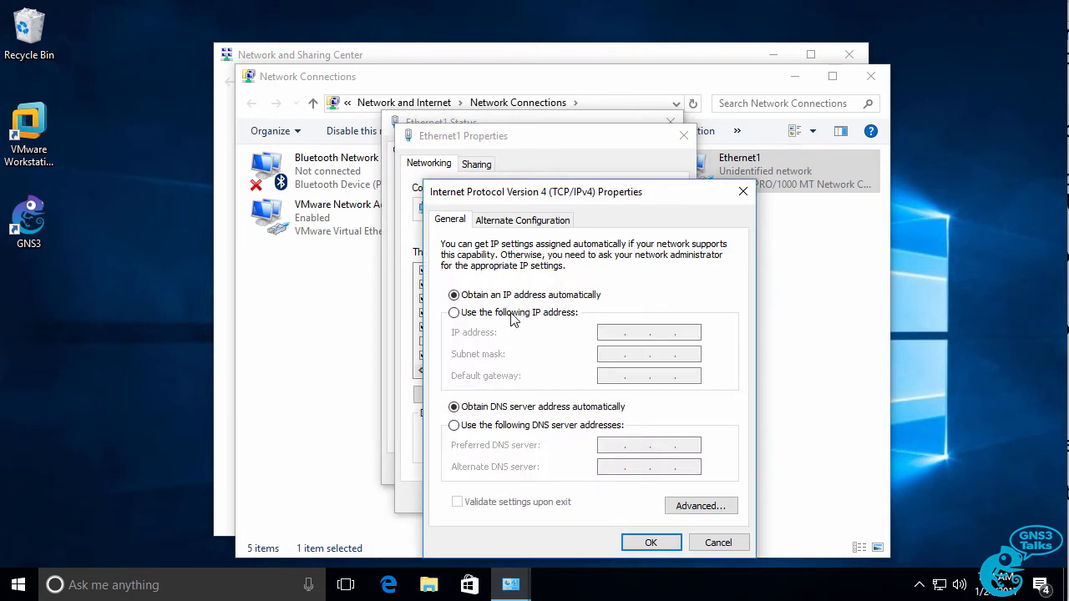
left_click(453, 313)
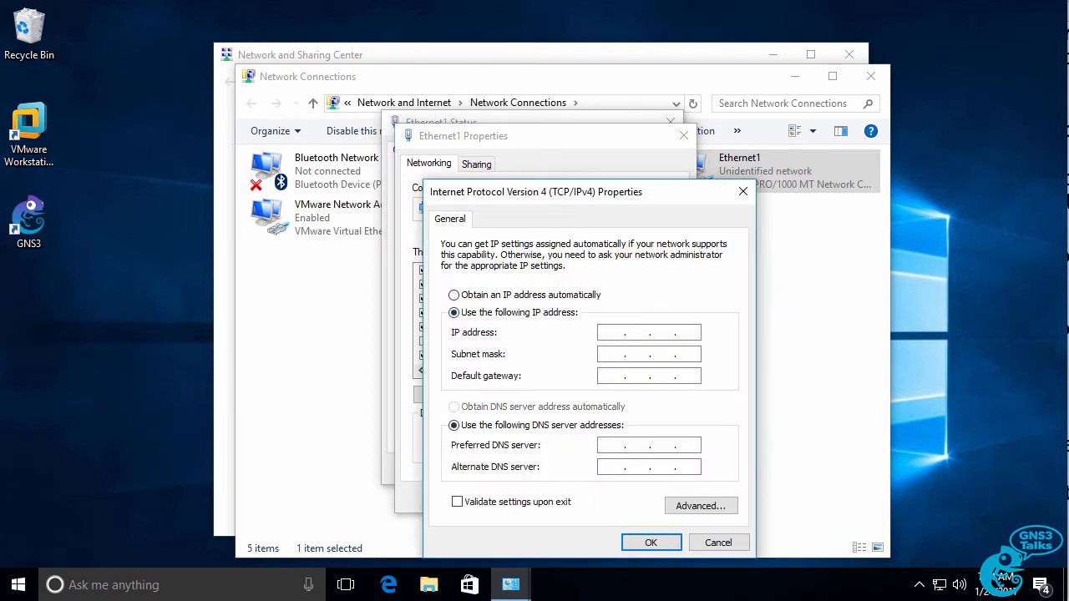
type("10.1.1.2")
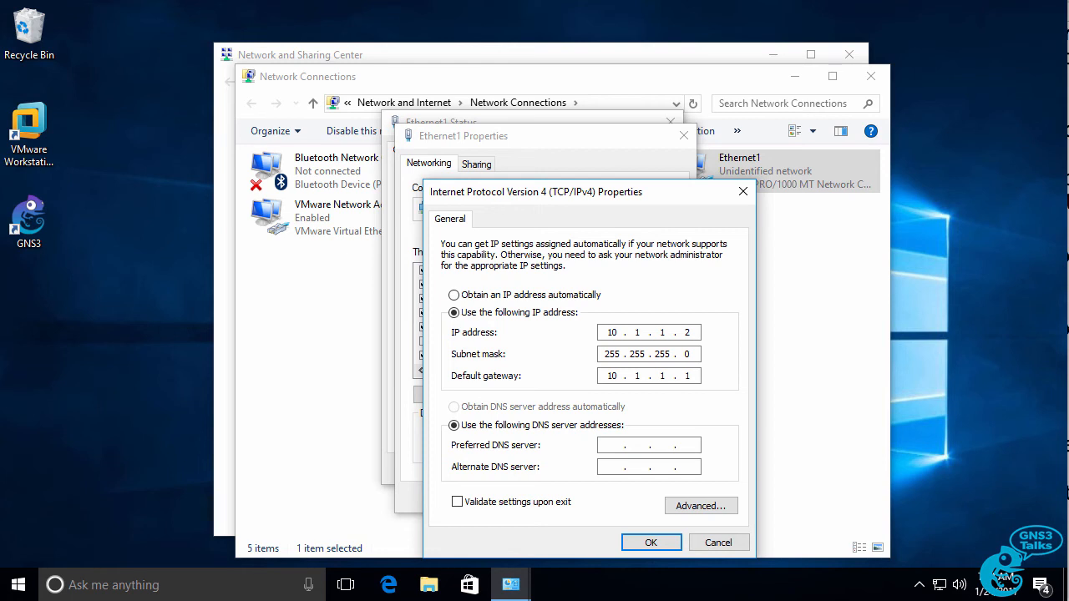
left_click(618, 444)
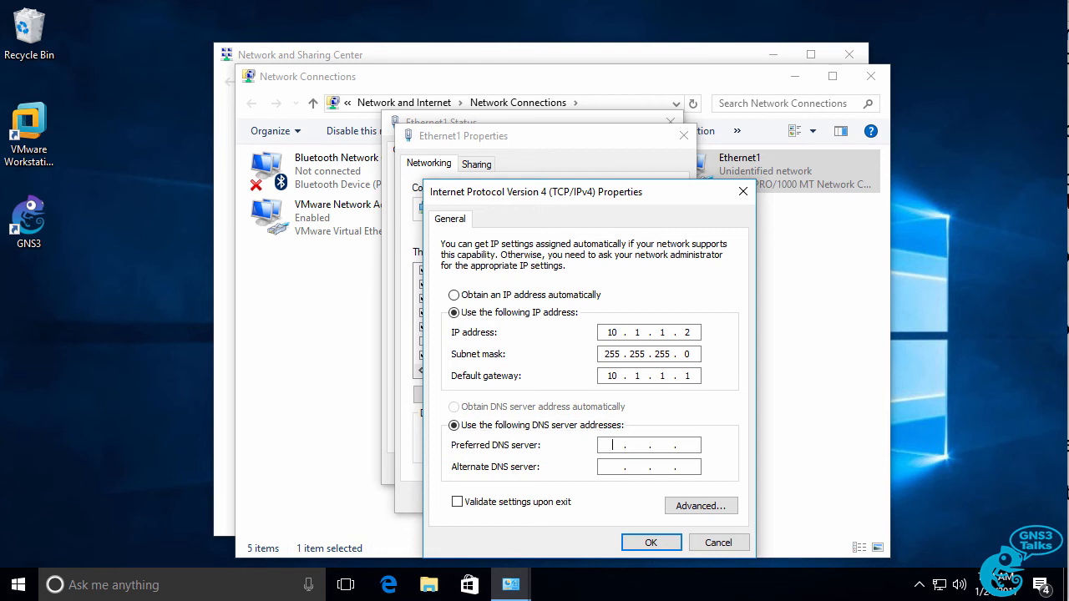
type("8.8.8.8")
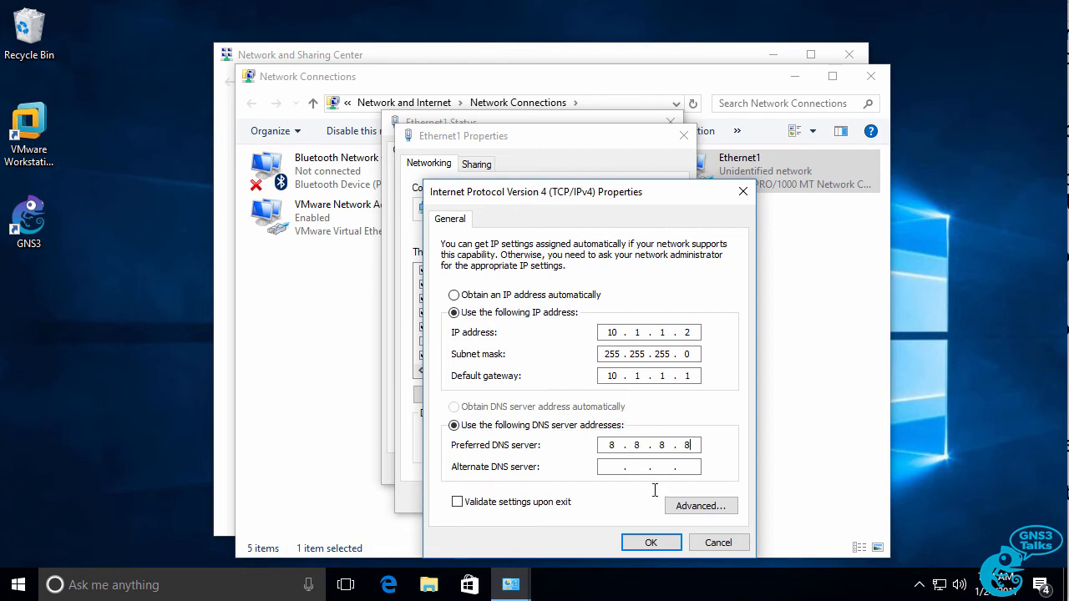
left_click(651, 542)
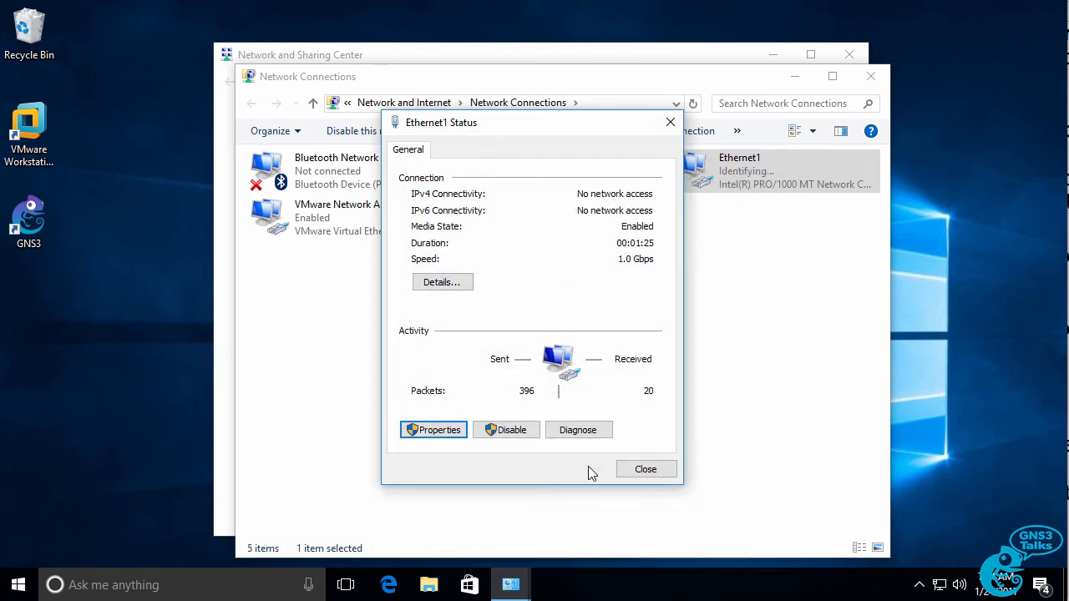
left_click(646, 469)
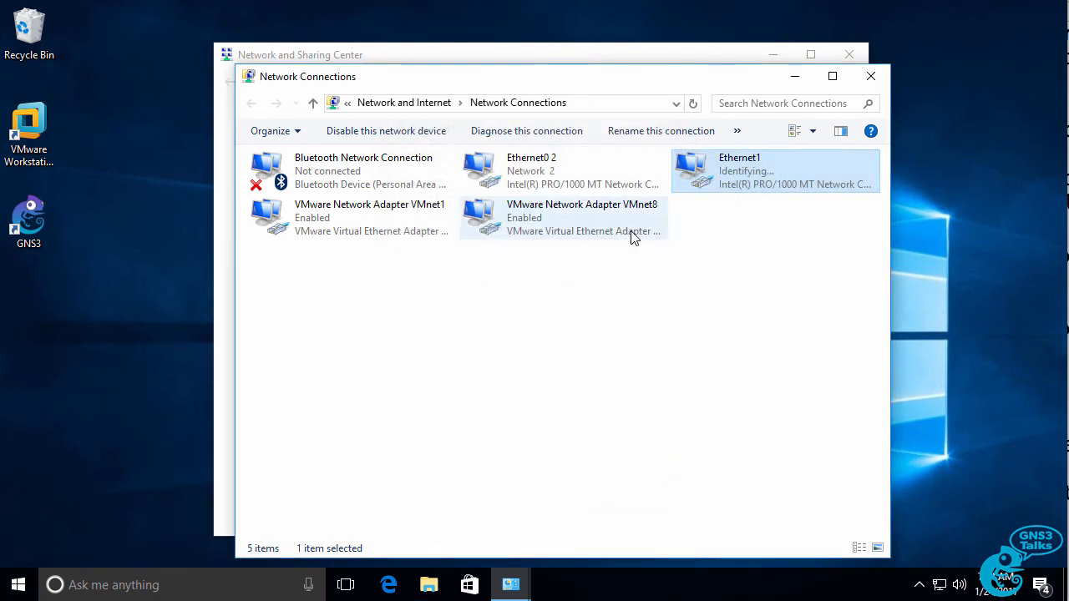
Open Command Prompt and verify Ethernet1's 10.1.1.2 address with ping and ipconfig.
left_click(125, 584)
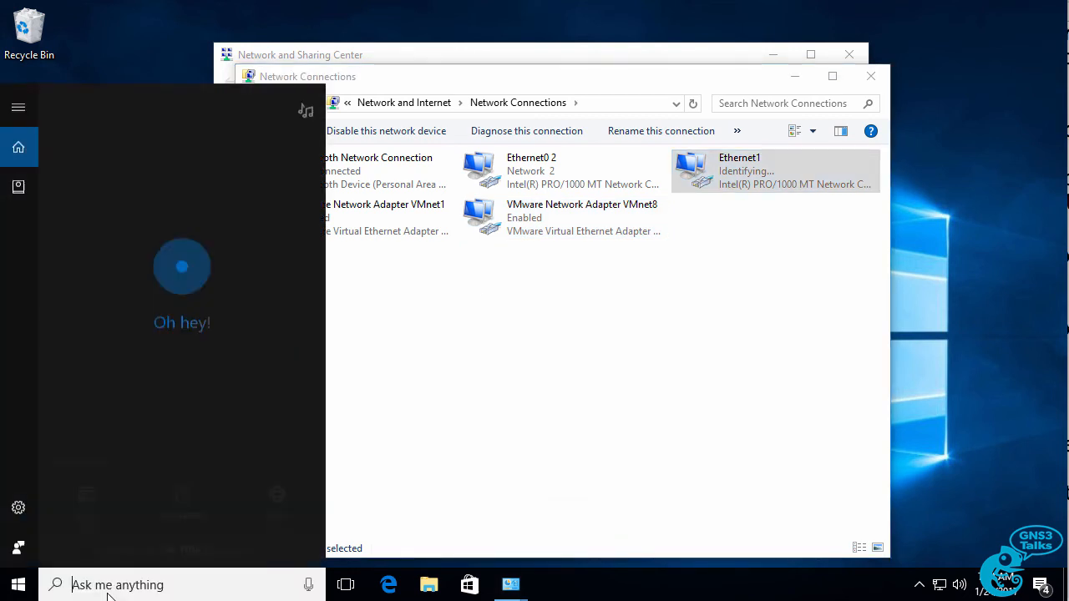
type("cmd")
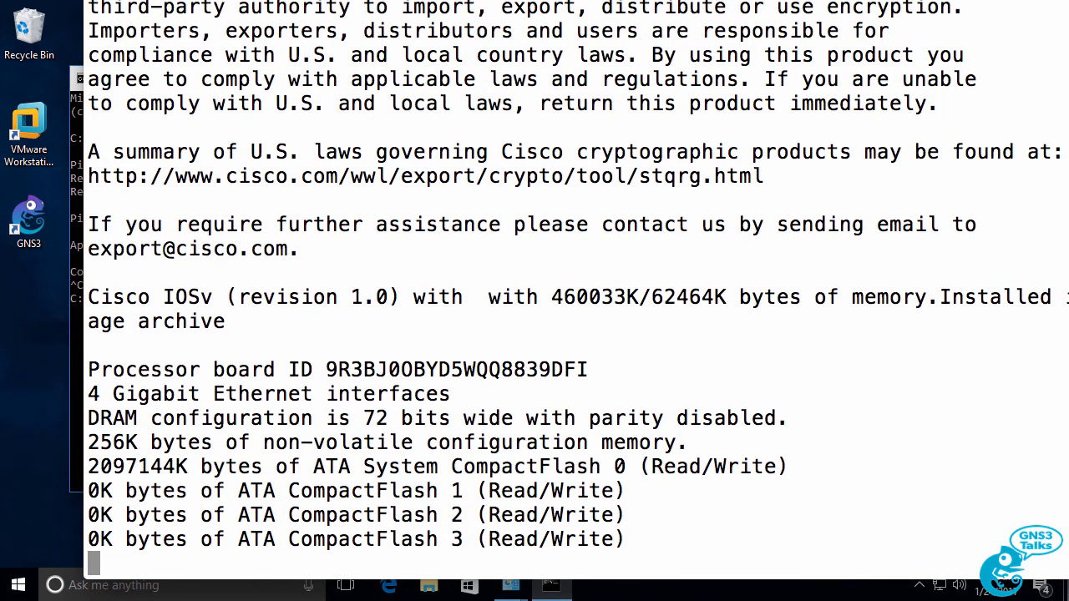
left_click(551, 585)
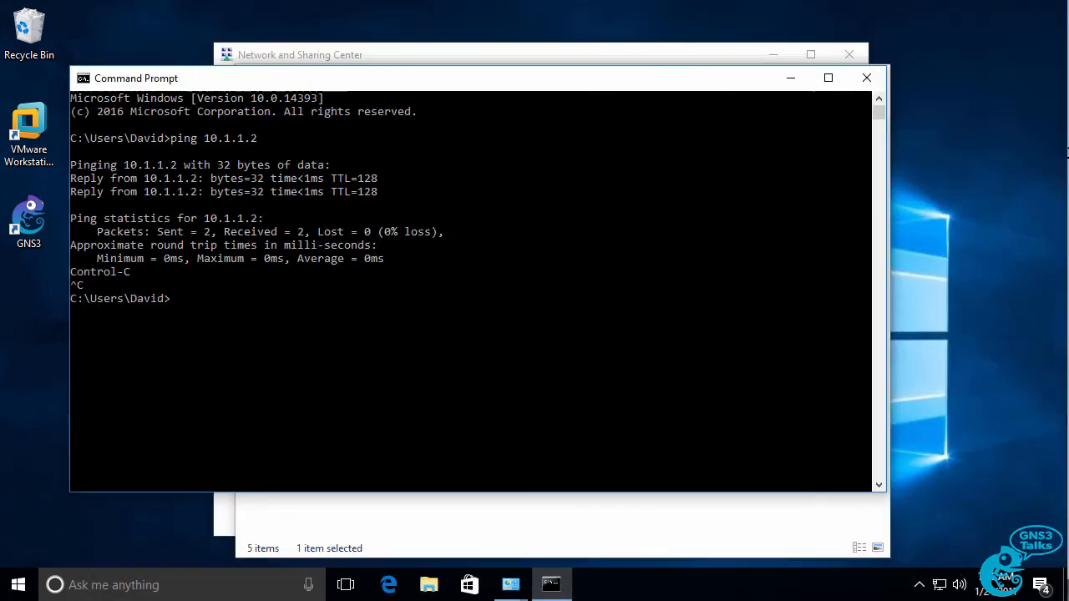
type("ipconfgi")
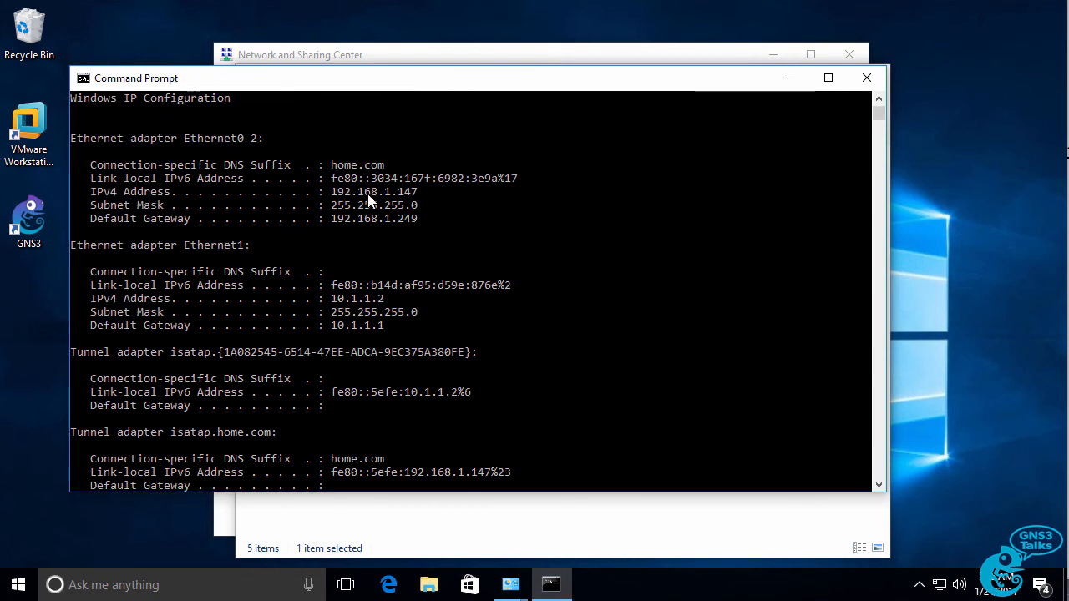
left_click_drag(326, 191, 436, 191)
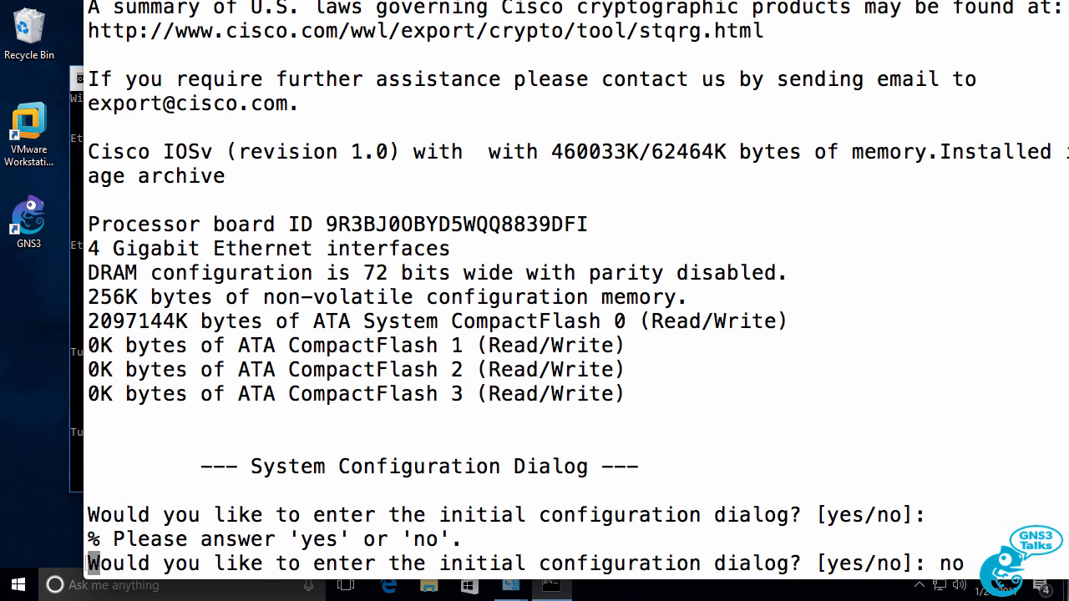
Skip the router's initial setup, enter global config, and list interface status.
key("enter")
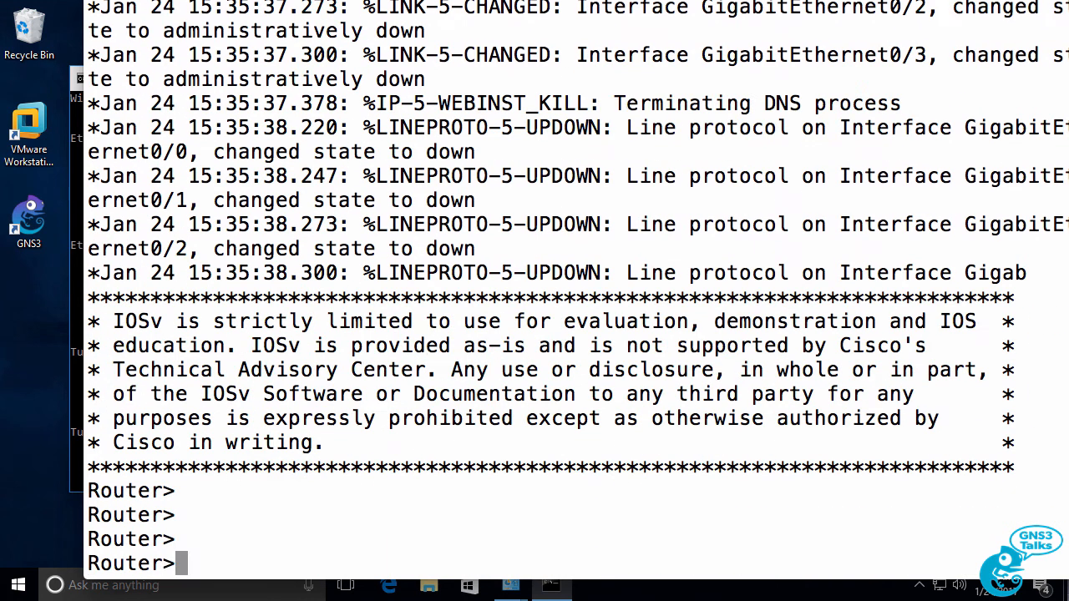
type("enable")
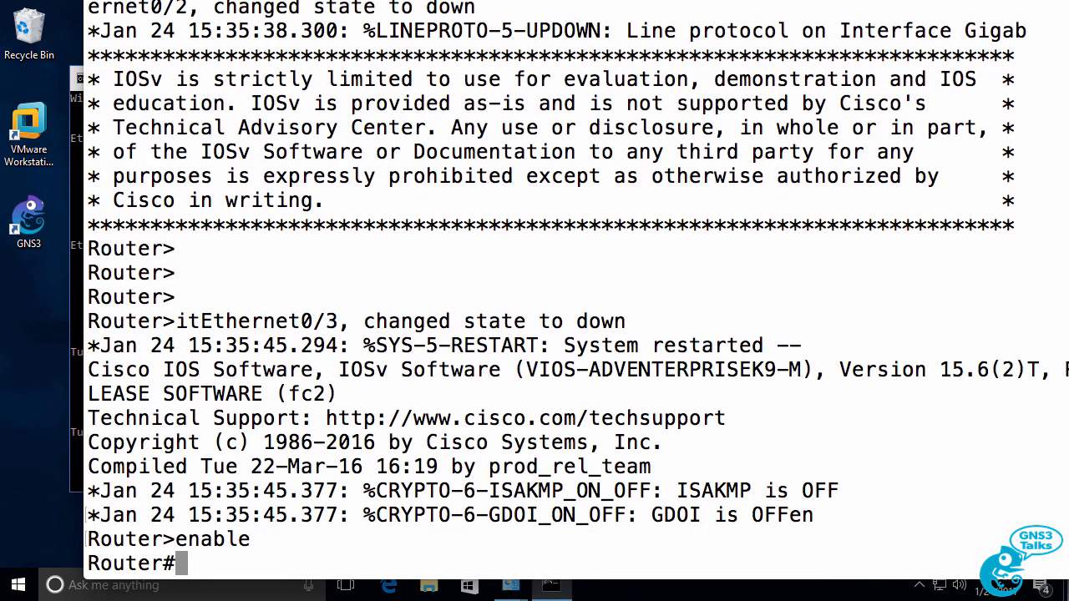
type("conf t")
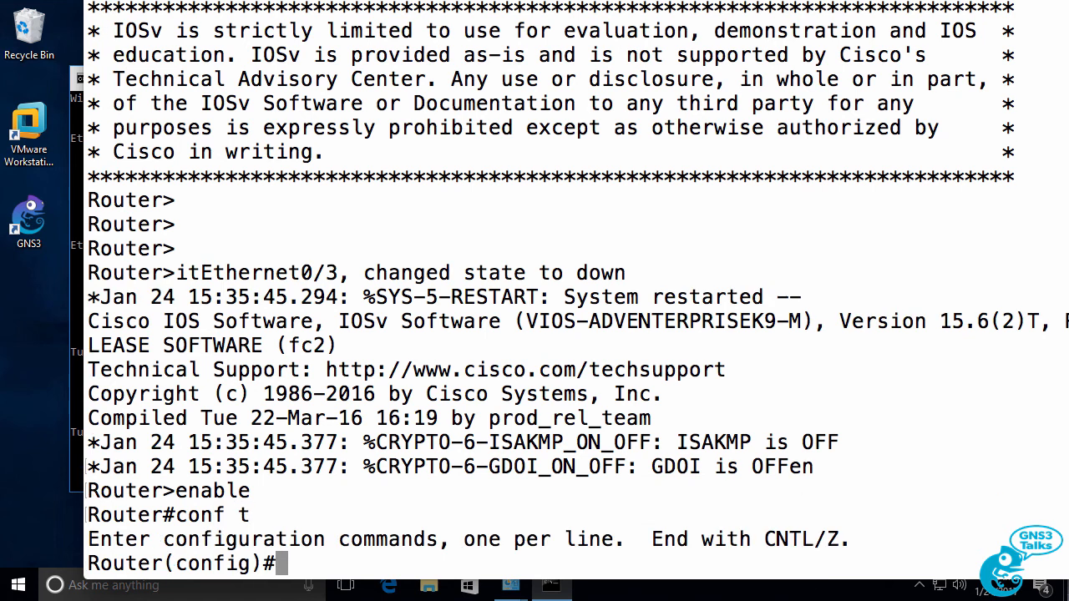
type("do sh ip int brief")
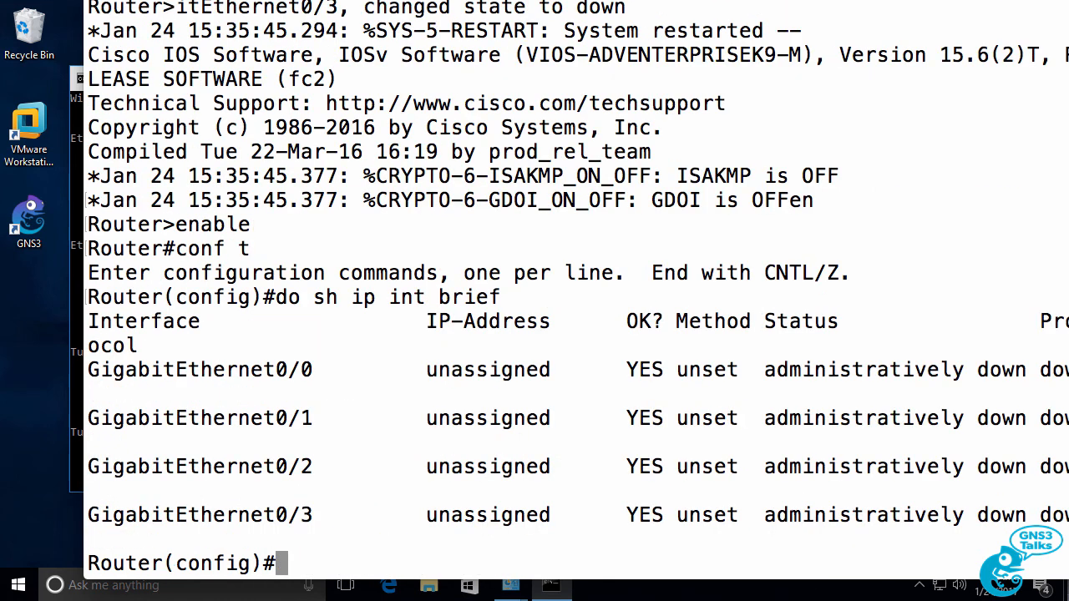
Give GigabitEthernet0/0 address 10.1.1.1 255.255.255.0 and enable the interface.
type("int g0/0")
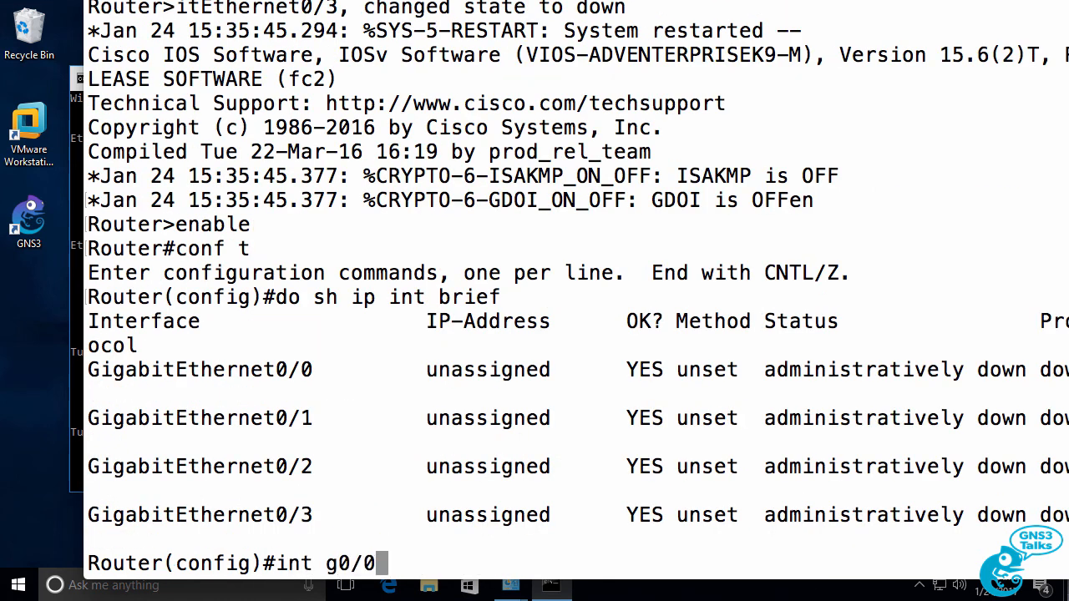
type("ip address 1")
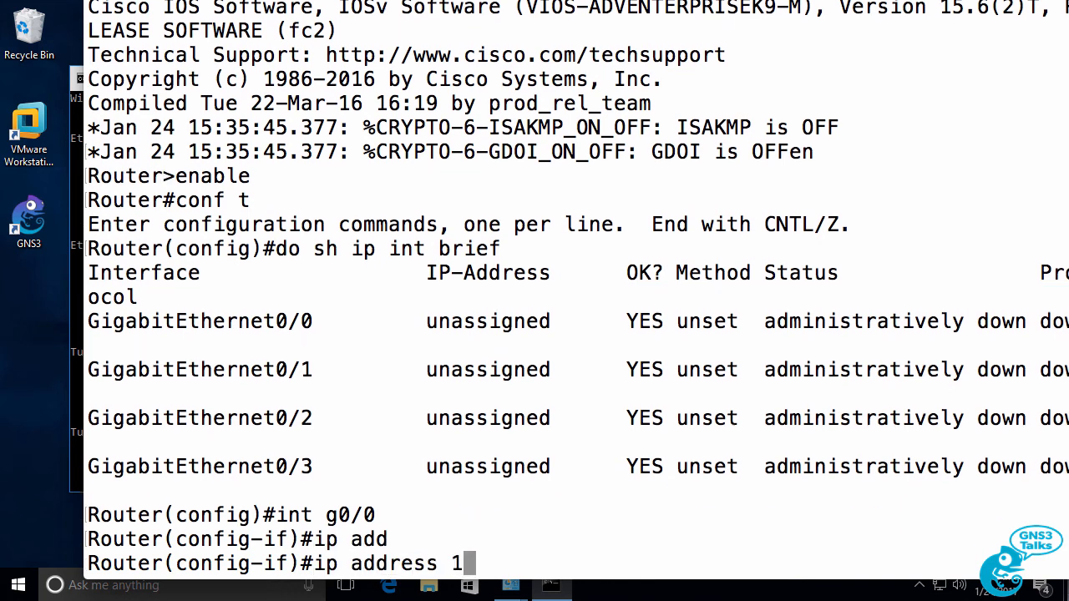
type("0.1.1.1 255.255.255.0")
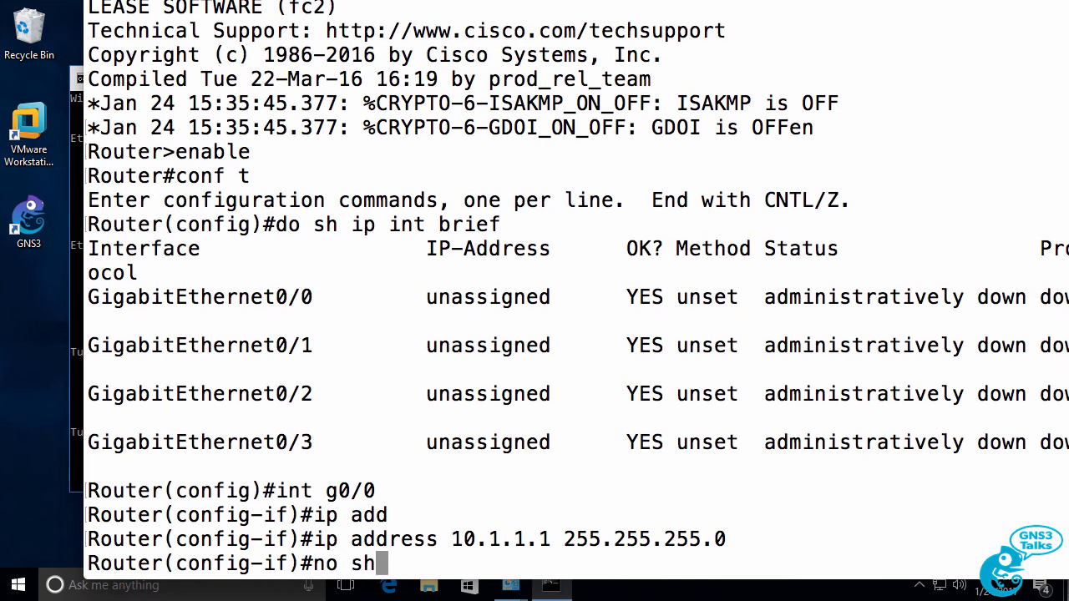
key("enter")
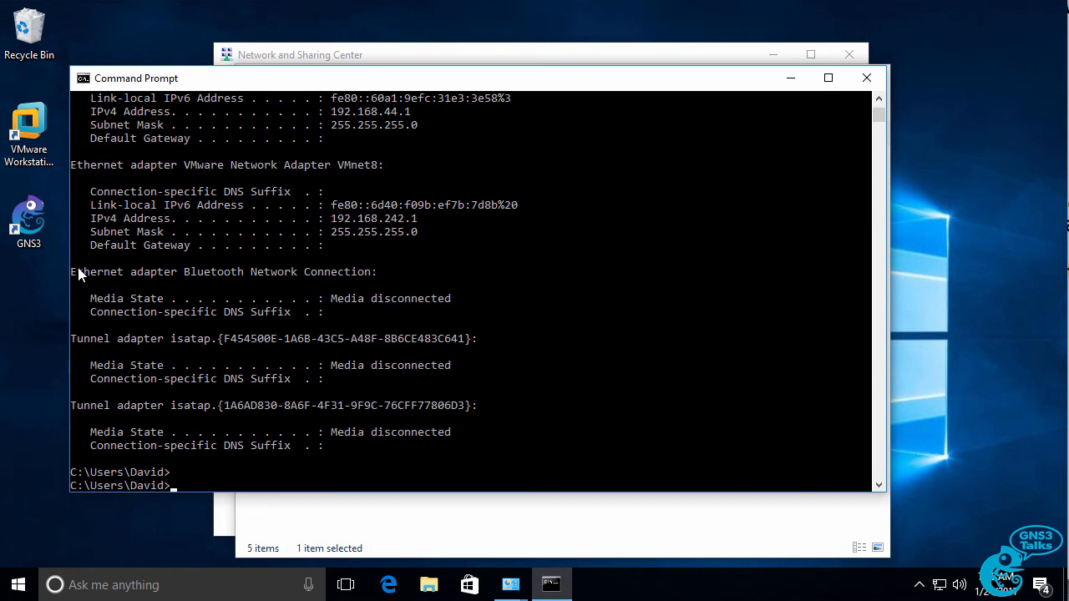
Ping the router at 10.1.1.1 from the Windows 10 VM and return to Network and Sharing Center.
type("ping 10.1.1.1")
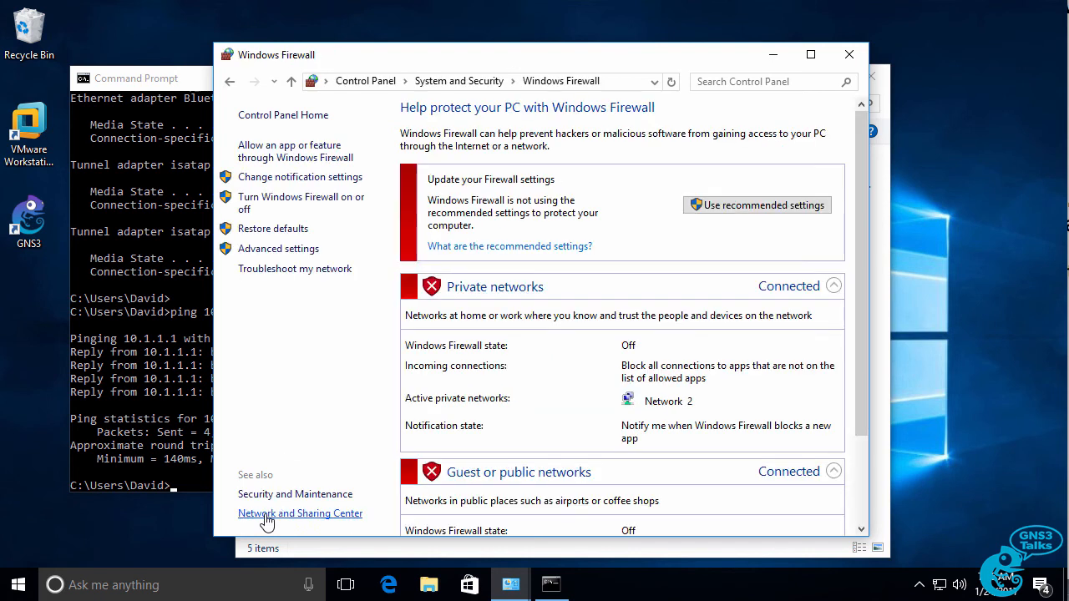
left_click(301, 203)
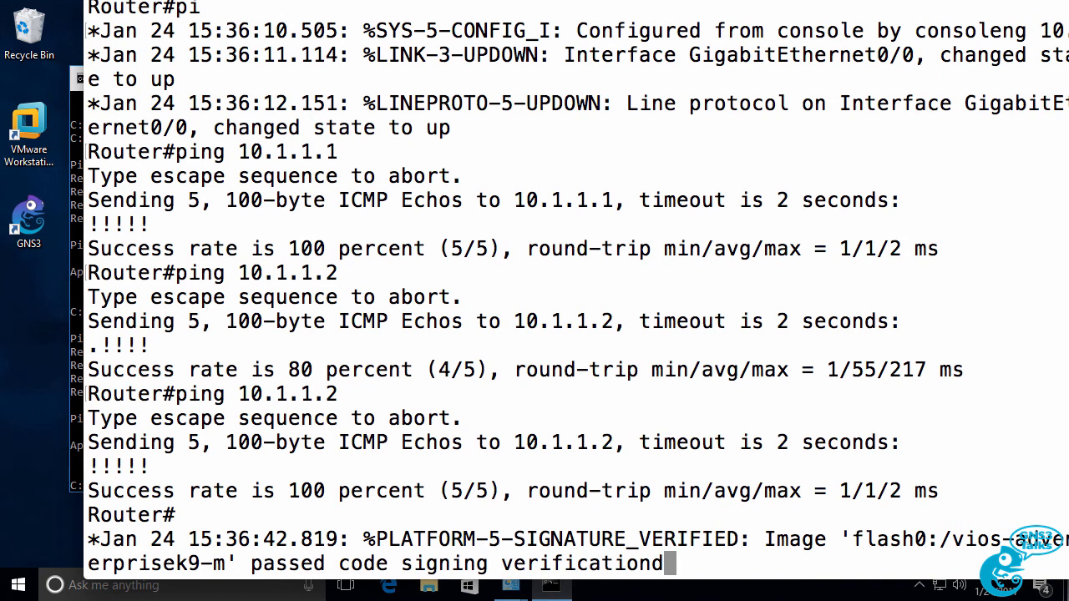
Start entering a debug ip command on the router console.
type("debug ip")
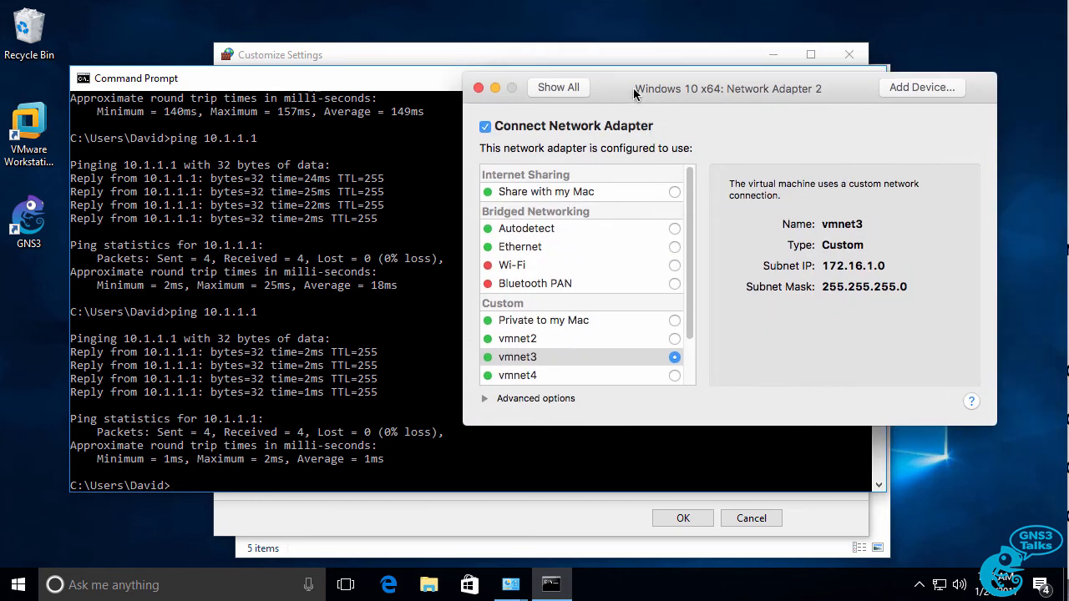
mouse_move(625, 99)
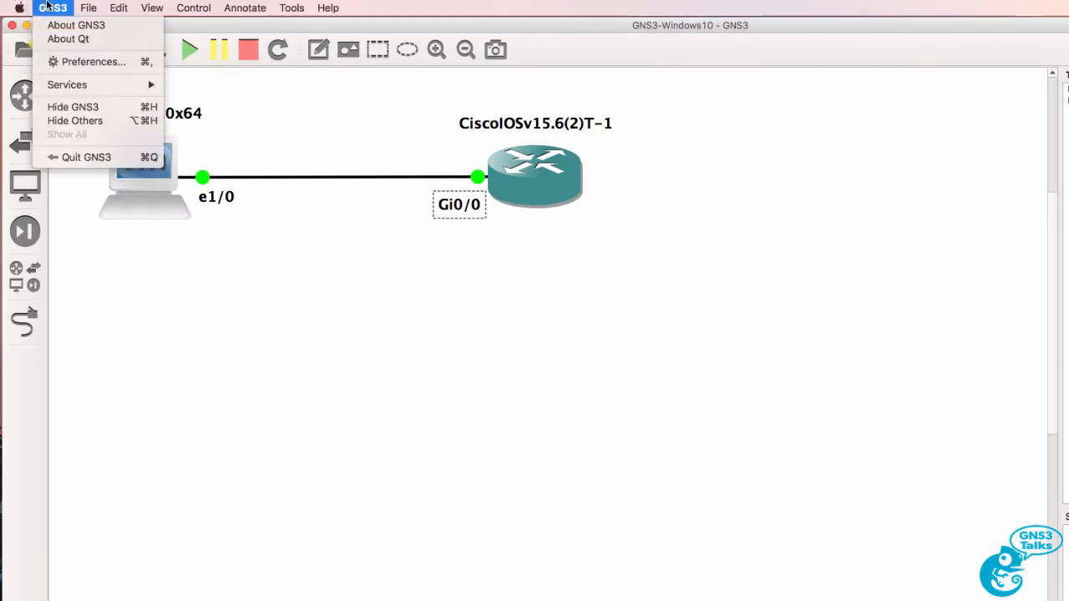
View the About GNS3 dialog to confirm version 2.0.0b3, then close it.
left_click(73, 25)
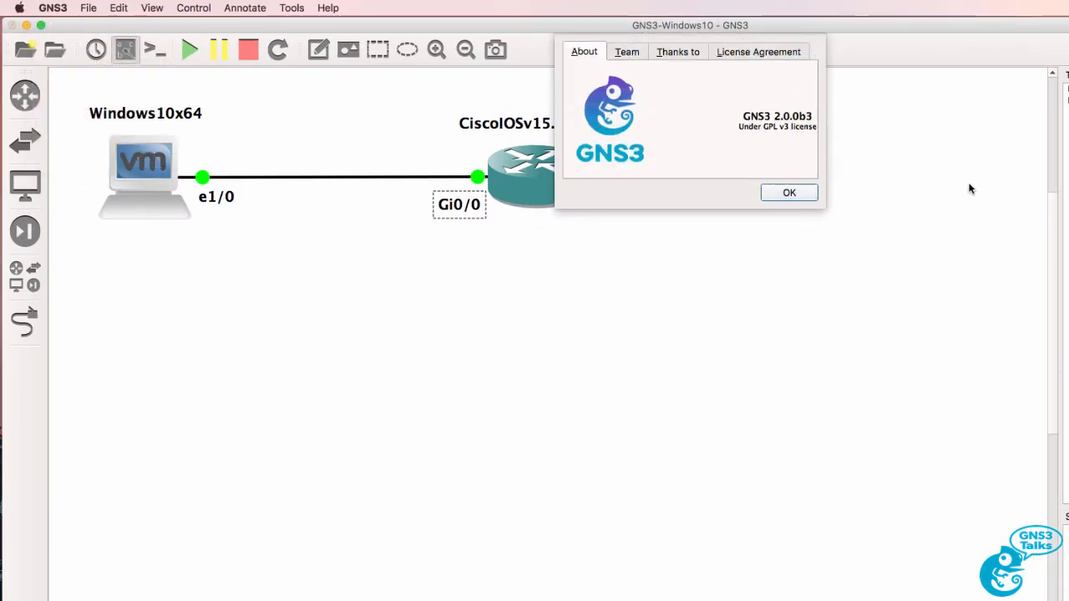
left_click(788, 192)
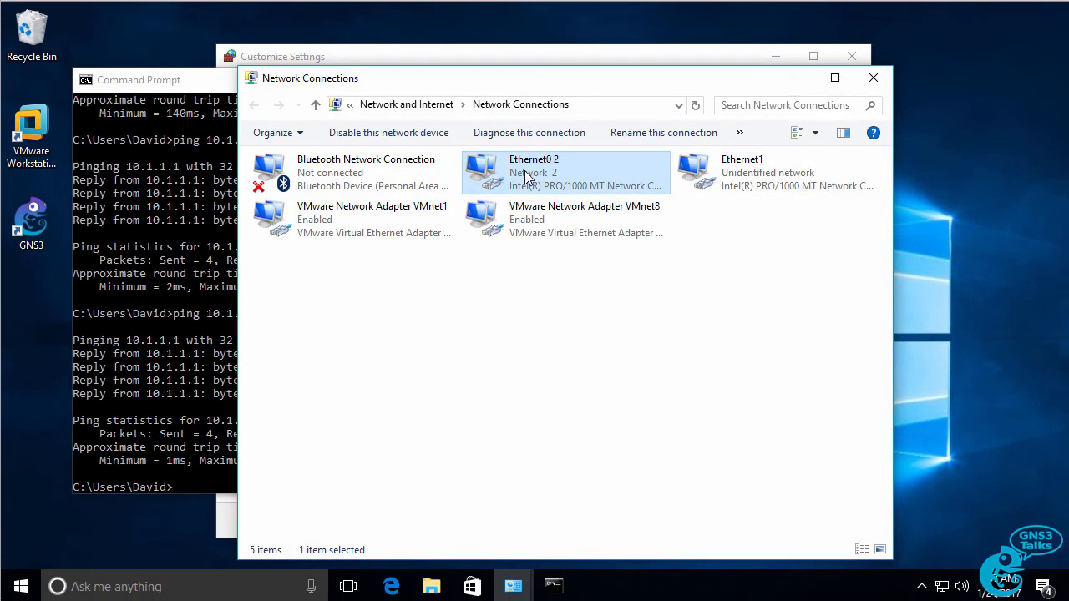
Select the Ethernet0 2 adapter in the Network Connections list.
left_click(388, 132)
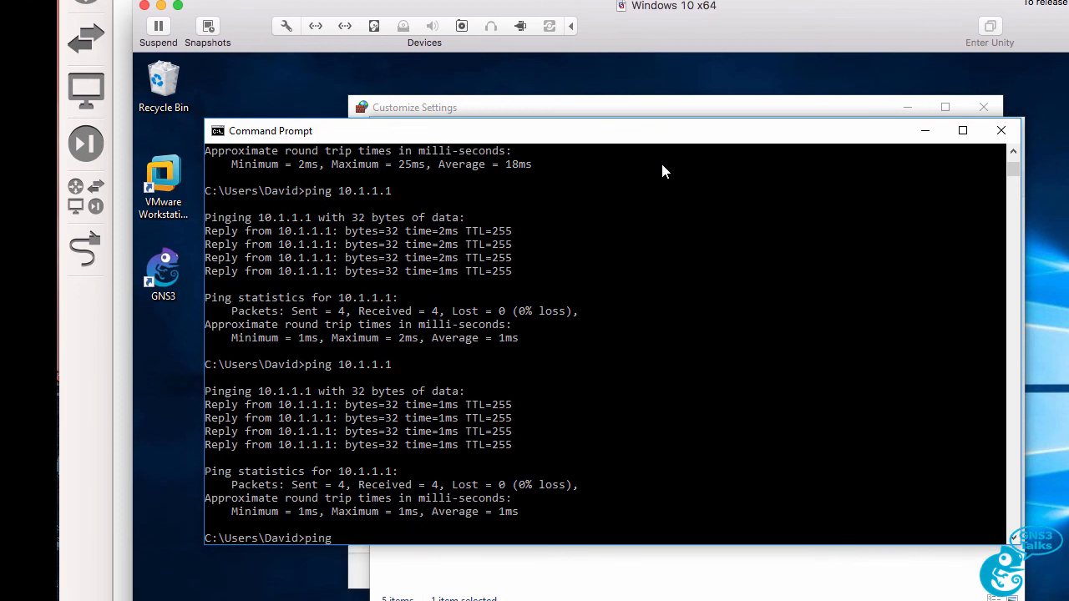
type("www.goog.")
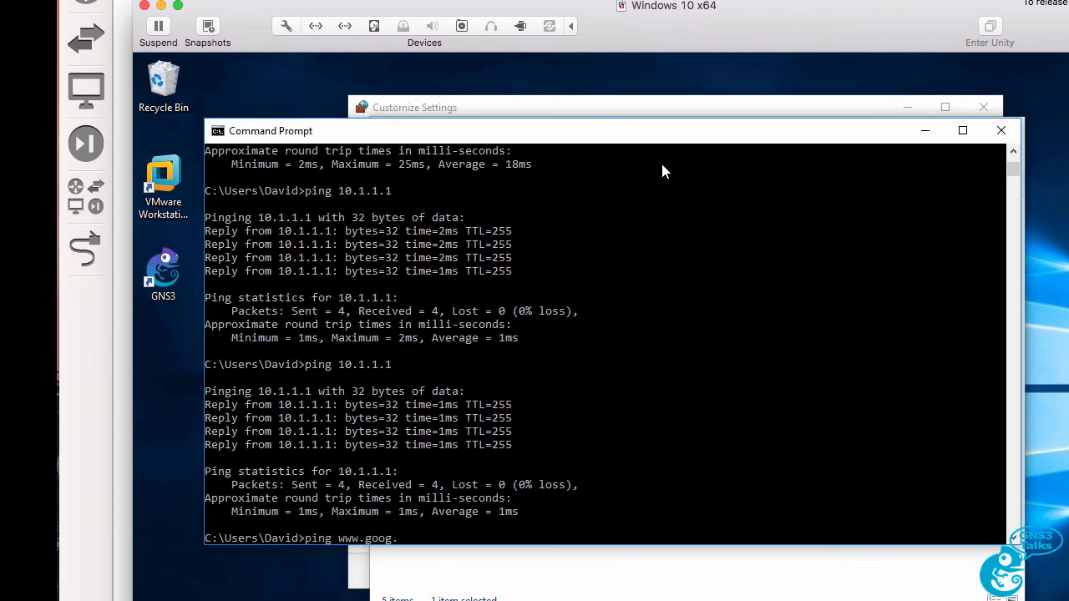
type("le.com")
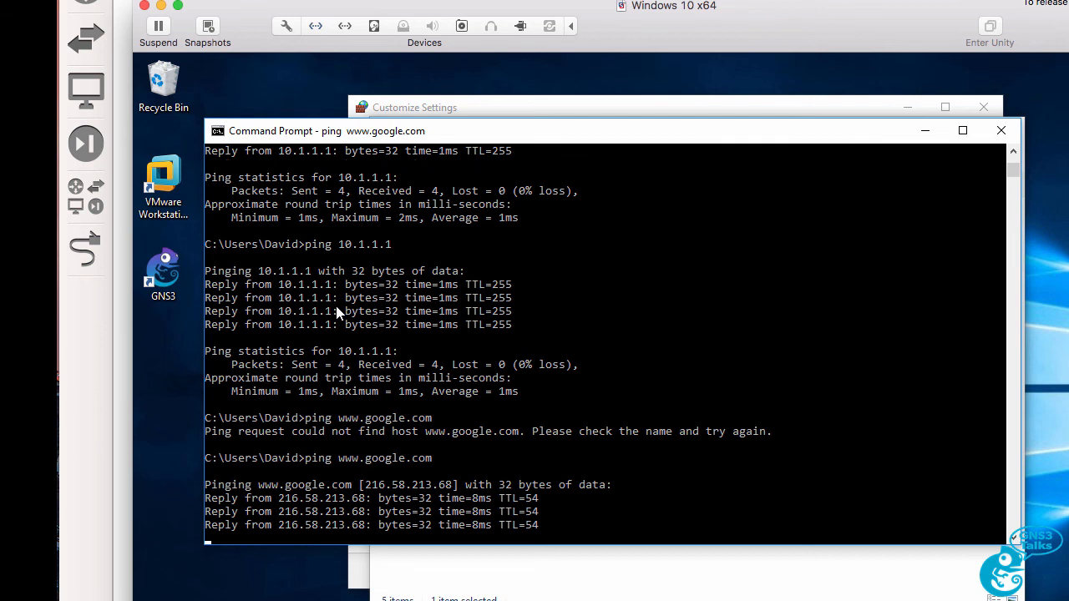
type("ping 10.1.1.1")
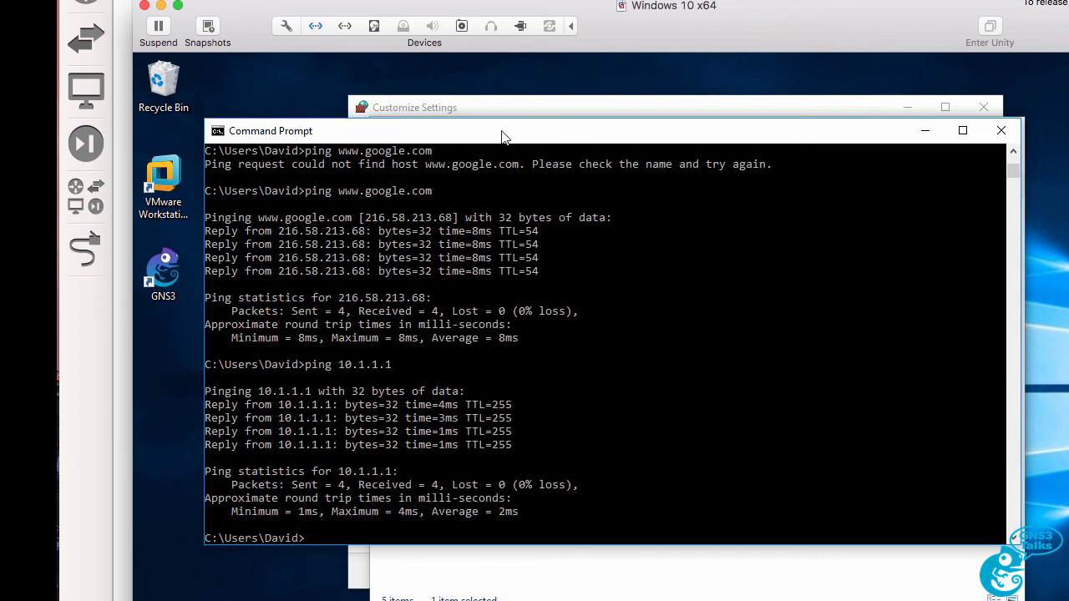
mouse_move(661, 60)
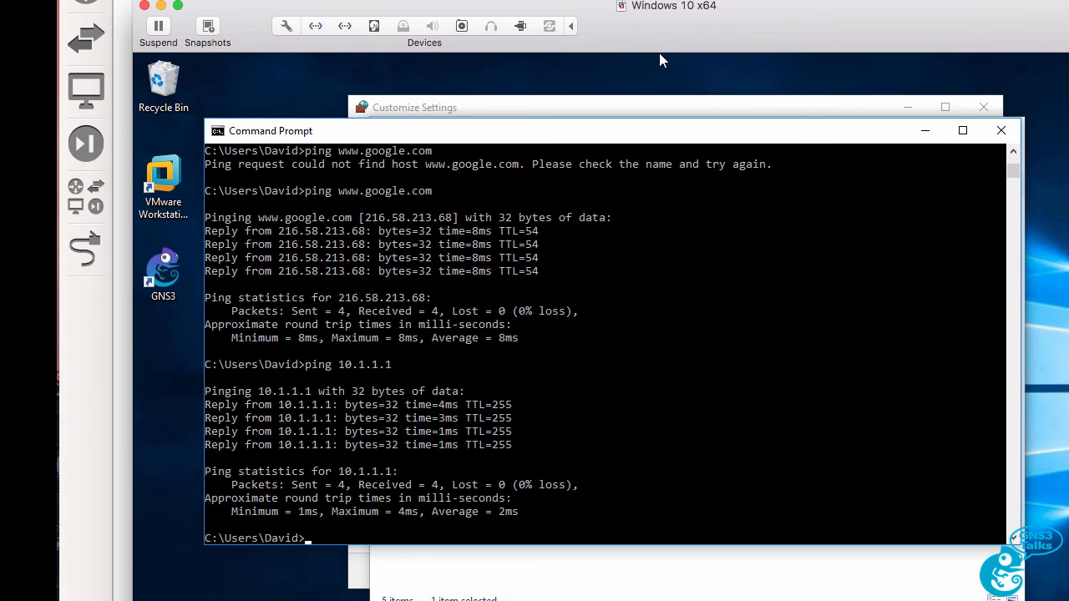